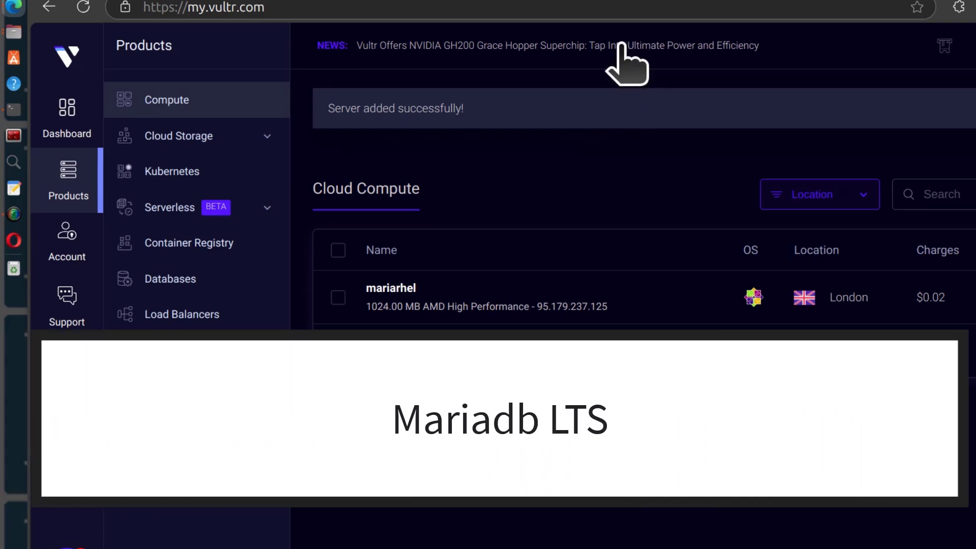
pyautogui.moveTo(602, 93)
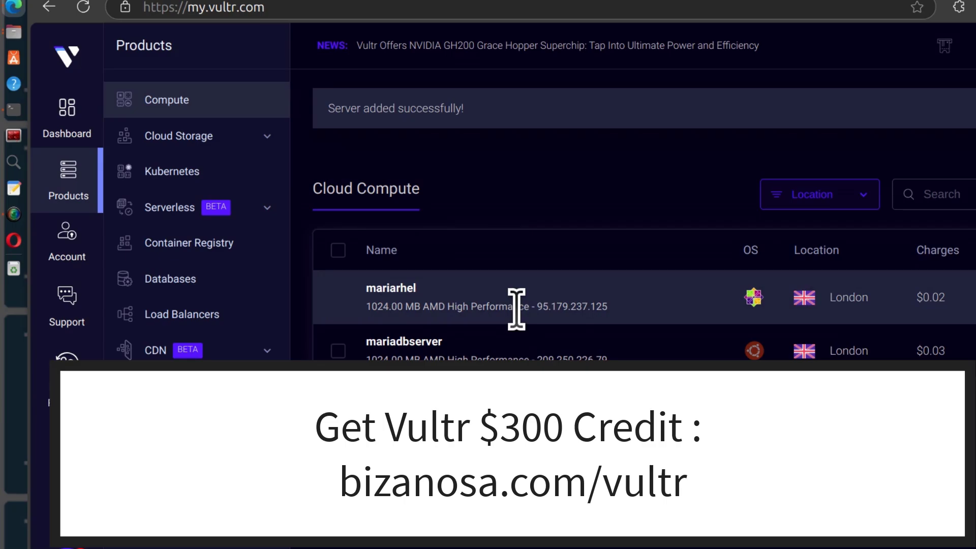
pyautogui.moveTo(525, 310)
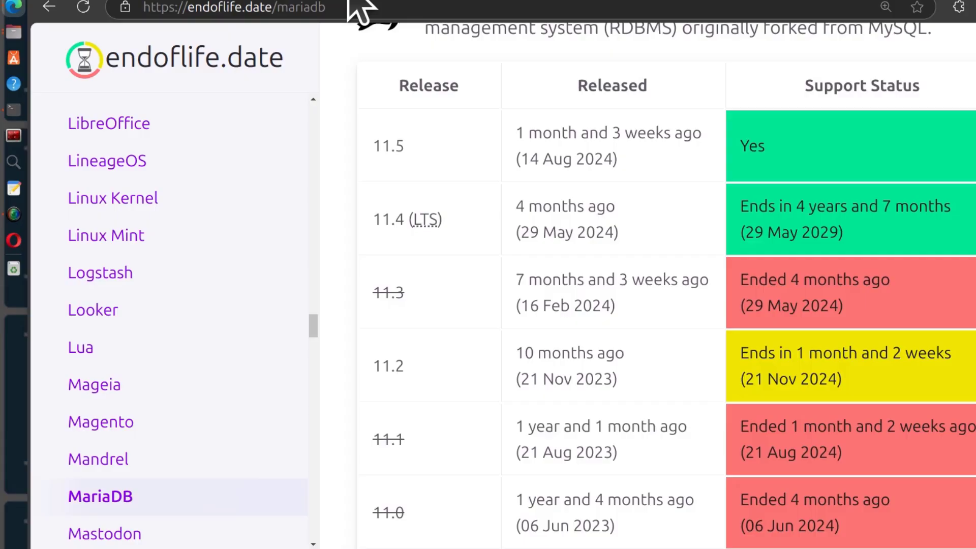
# Highlight MariaDB 11.4's May 2029 support end and the 10.11 LTS release ending February 2028.
pyautogui.scroll(3)
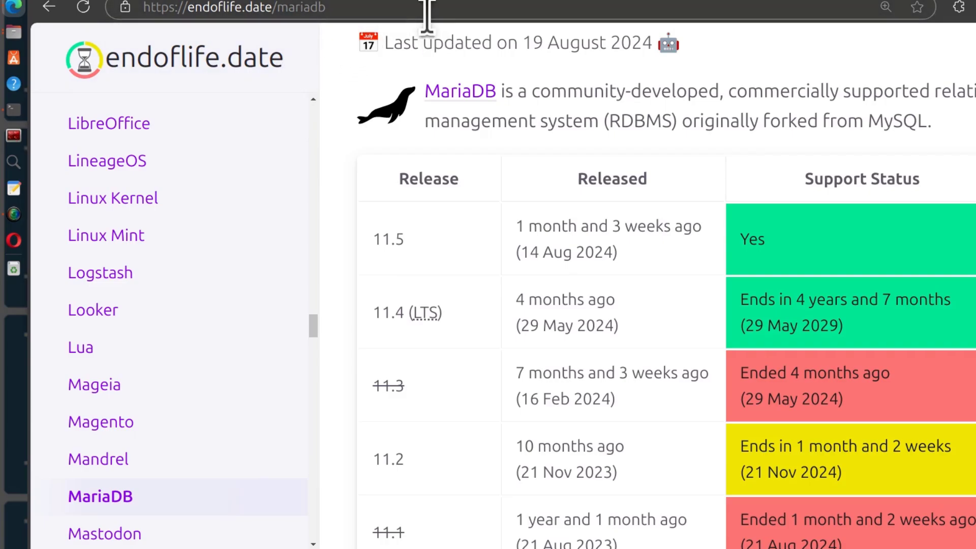
pyautogui.scroll(-3)
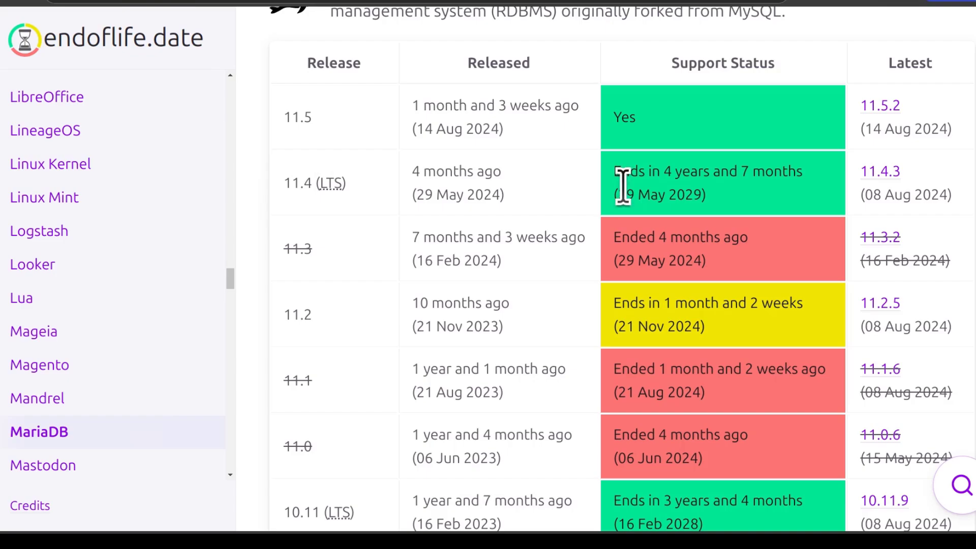
pyautogui.doubleClick(649, 194)
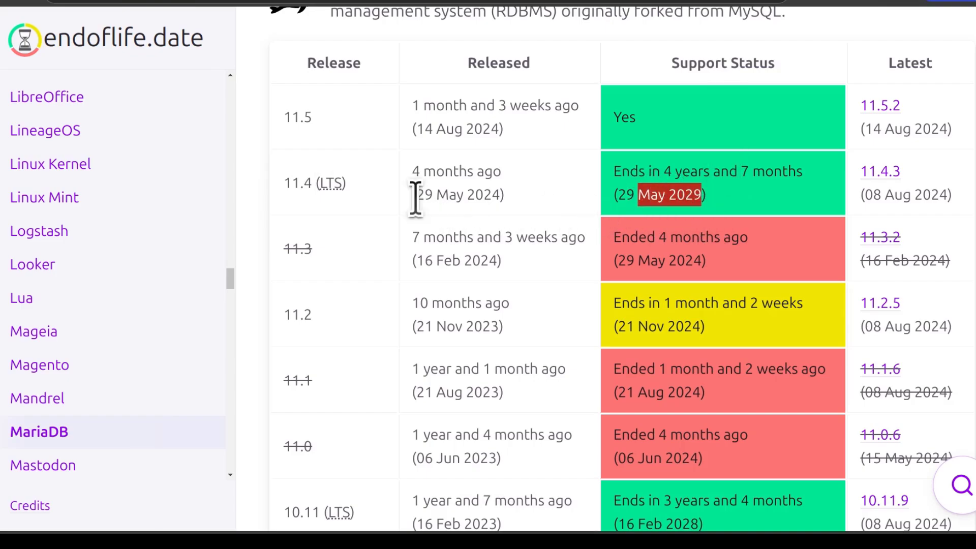
pyautogui.scroll(-3)
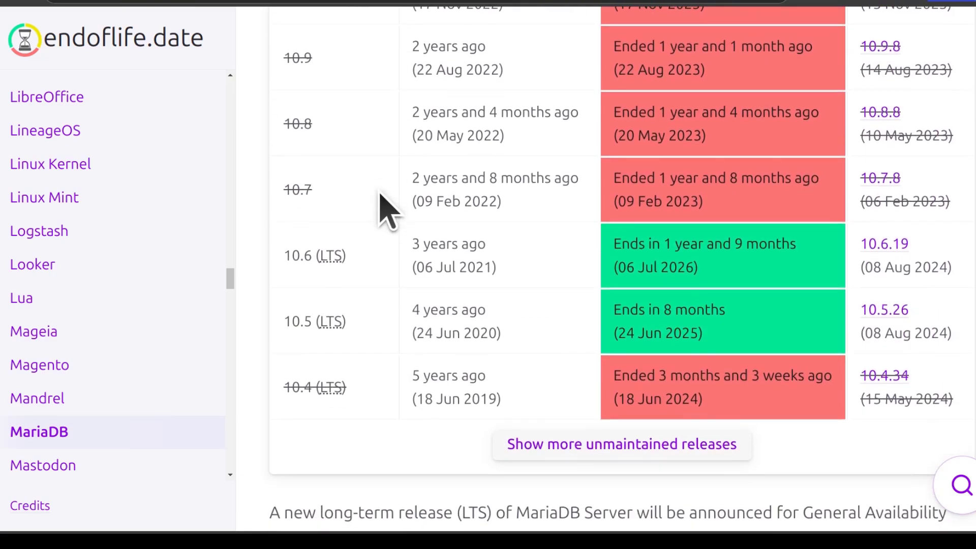
pyautogui.scroll(3)
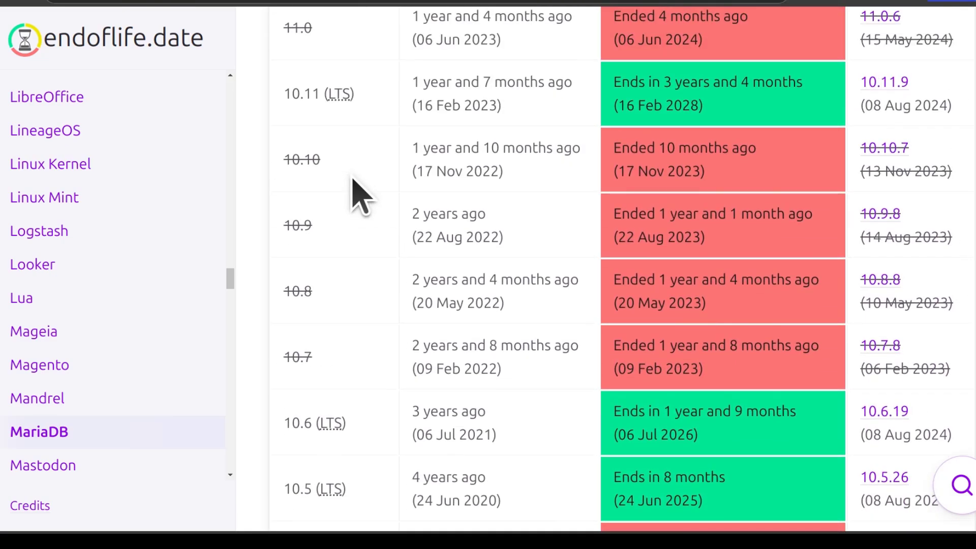
pyautogui.doubleClick(318, 93)
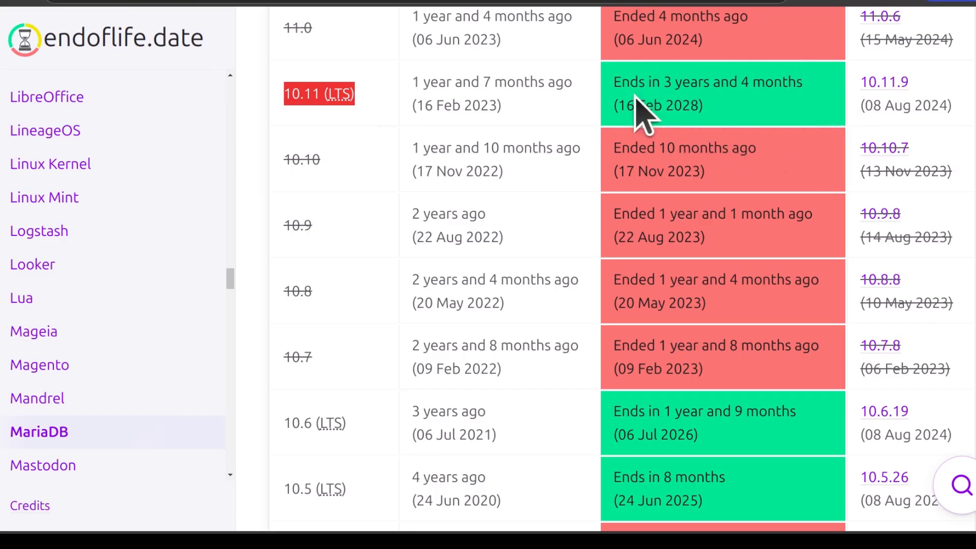
pyautogui.moveTo(682, 105)
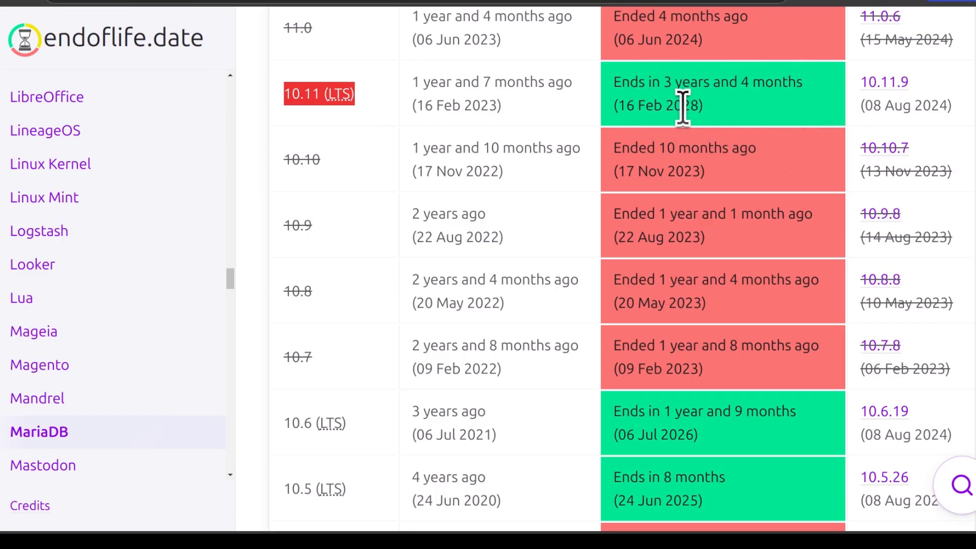
pyautogui.scroll(3)
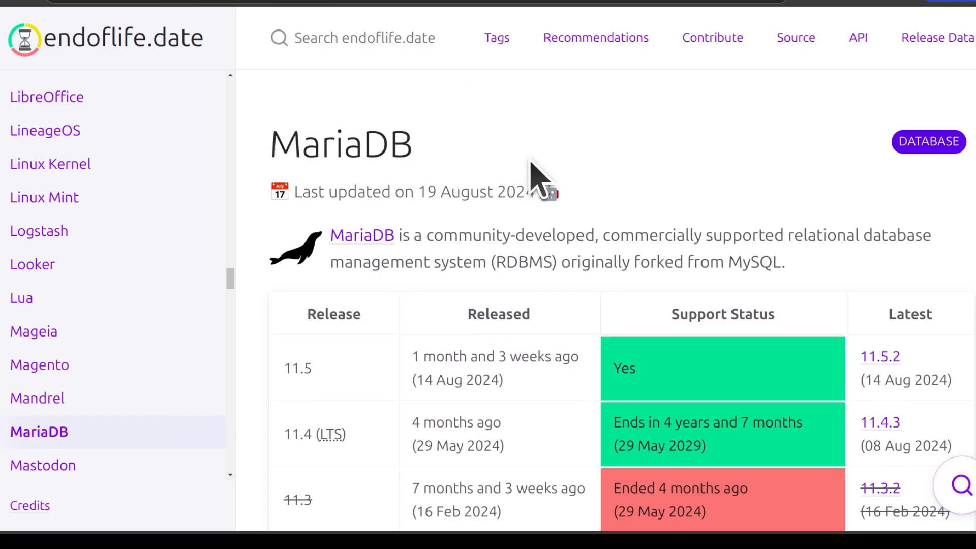
pyautogui.scroll(-3)
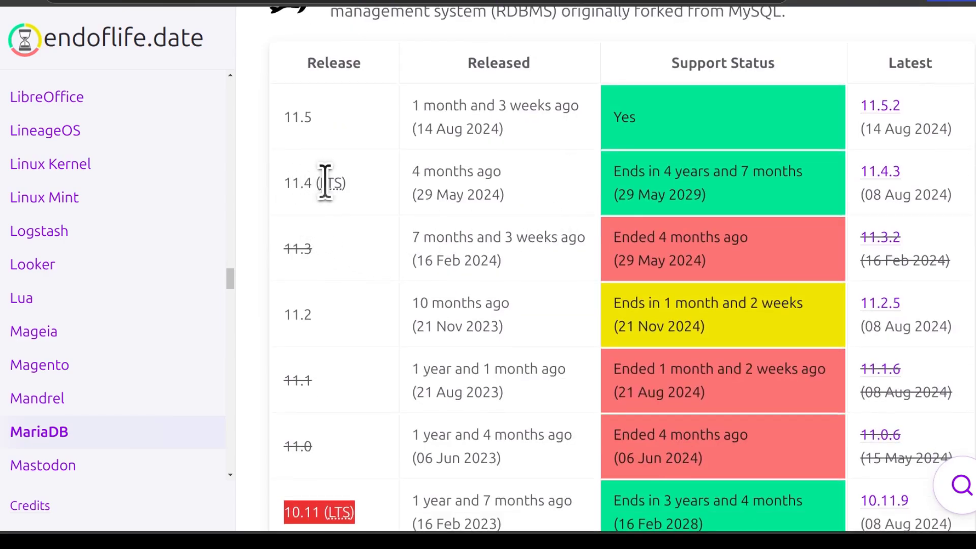
pyautogui.moveTo(366, 329)
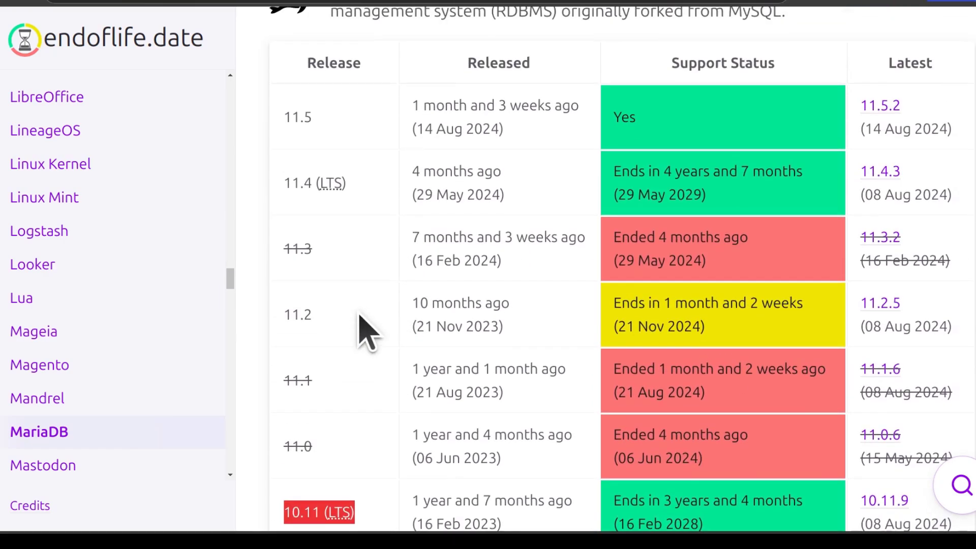
pyautogui.moveTo(293, 190)
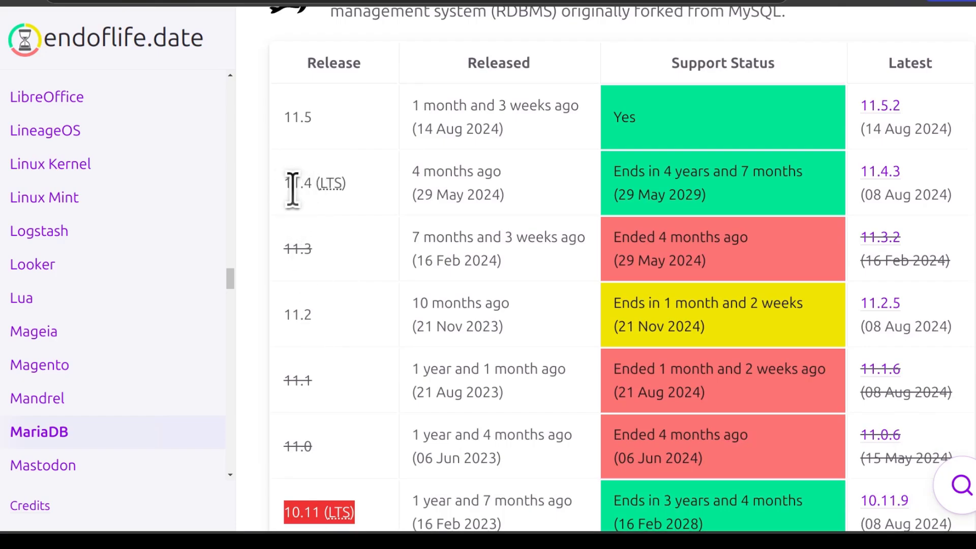
pyautogui.moveTo(329, 187)
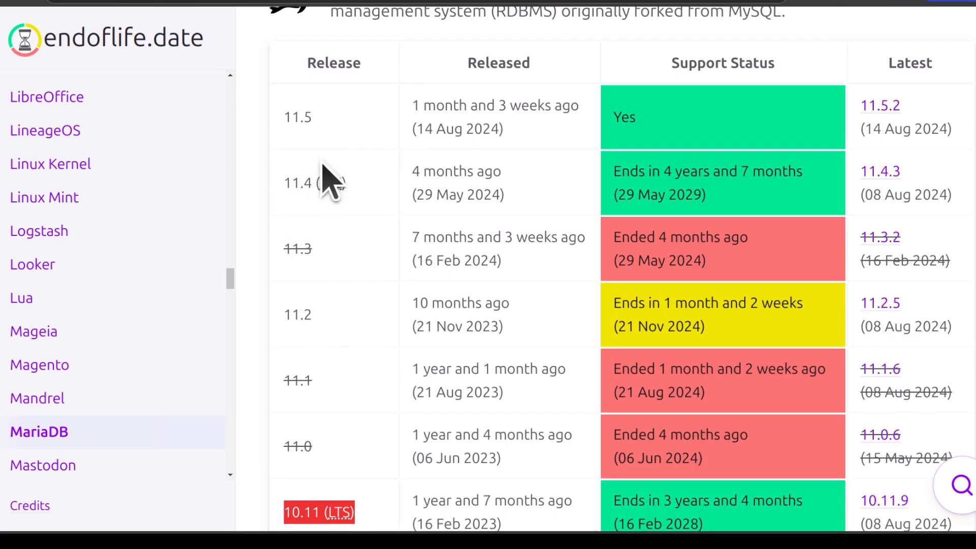
pyautogui.moveTo(416, 153)
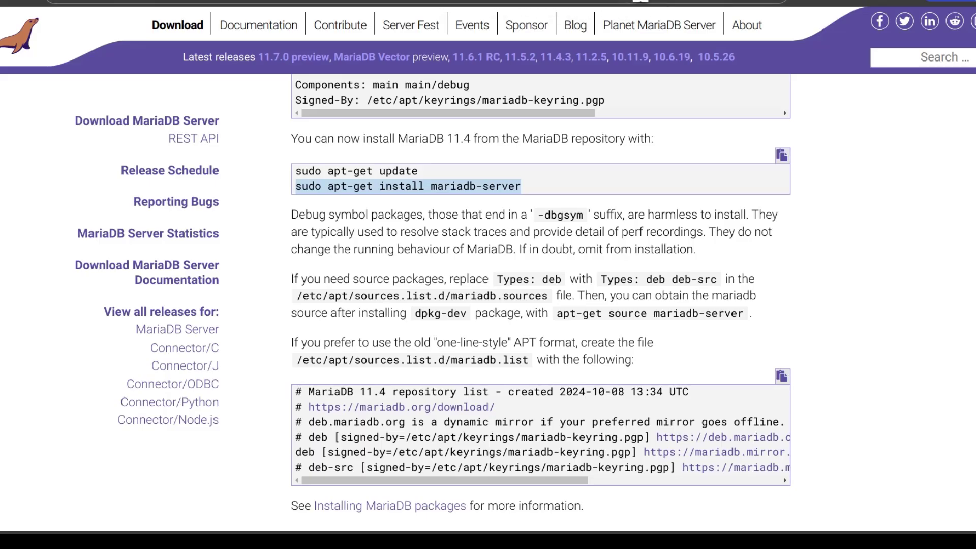
# Return to a fresh mariadb.org/download/ page without the earlier Ubuntu 24.04 selections.
pyautogui.scroll(3)
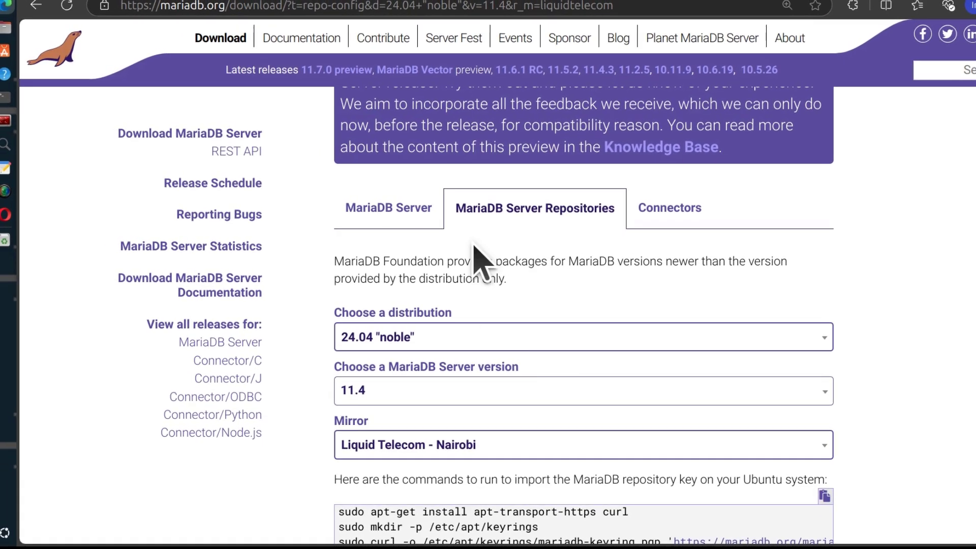
pyautogui.scroll(3)
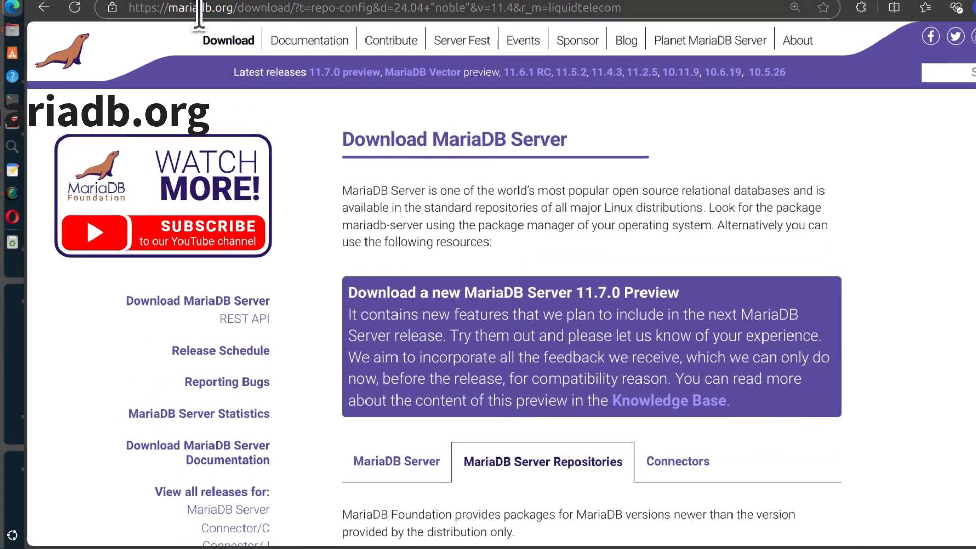
pyautogui.moveTo(99, 68)
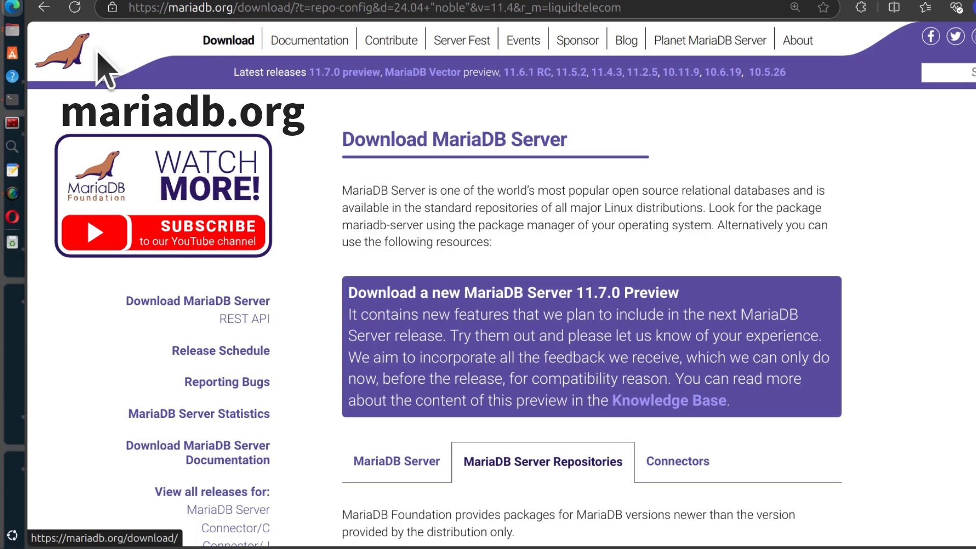
pyautogui.click(62, 53)
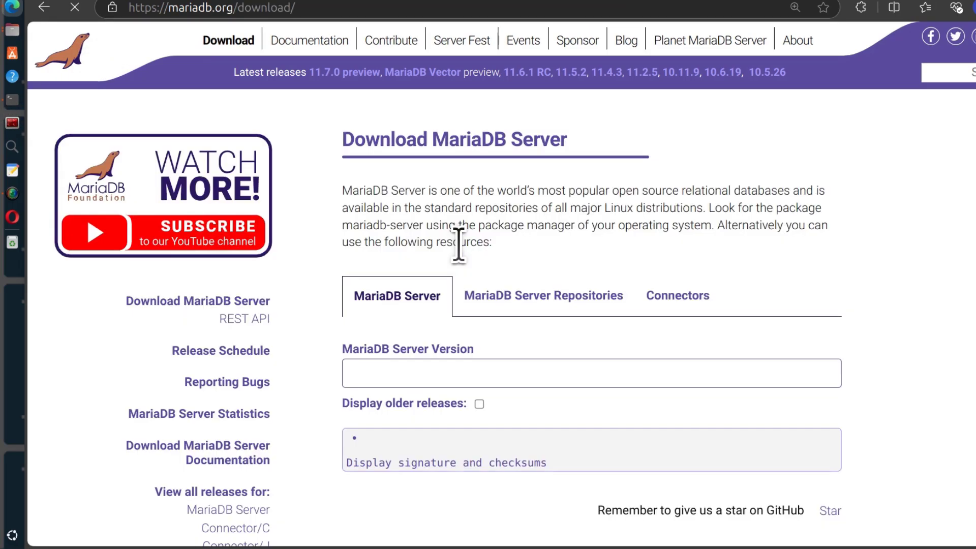
# Choose CentOS Stream as the distribution in the MariaDB Server Repositories setup.
pyautogui.click(542, 295)
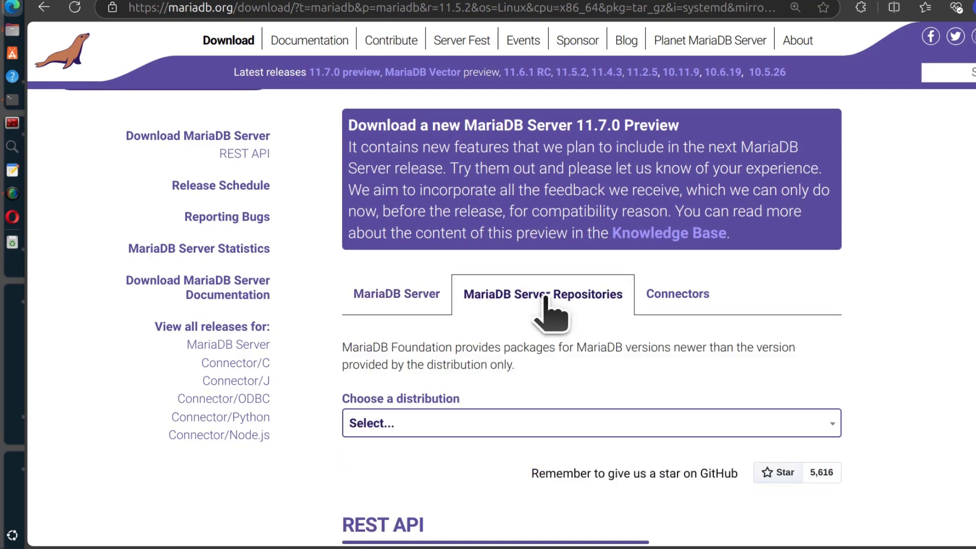
pyautogui.click(542, 293)
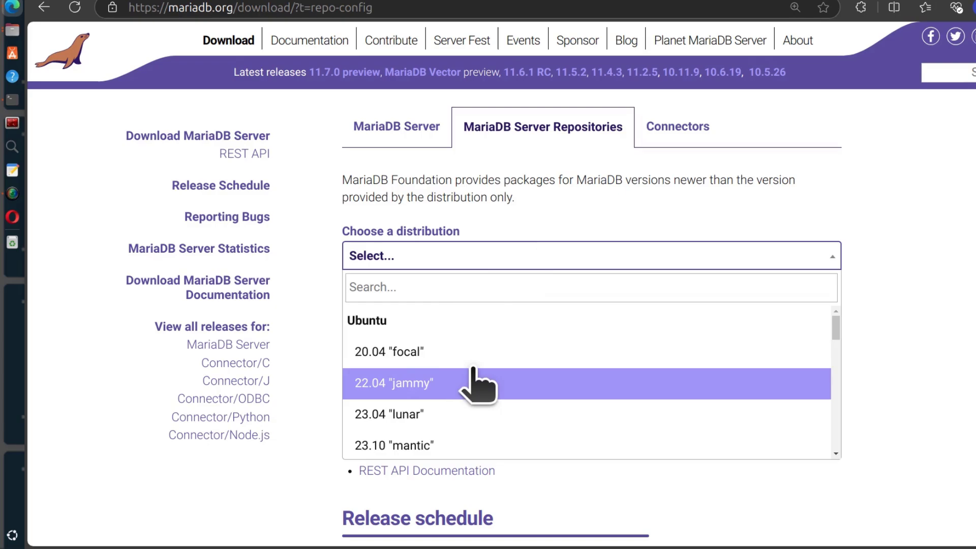
pyautogui.scroll(-3)
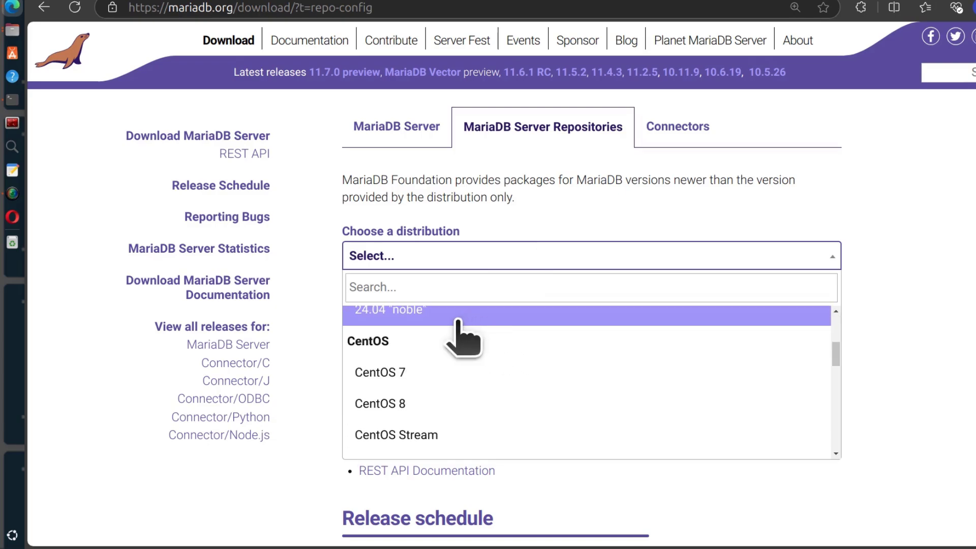
pyautogui.scroll(-3)
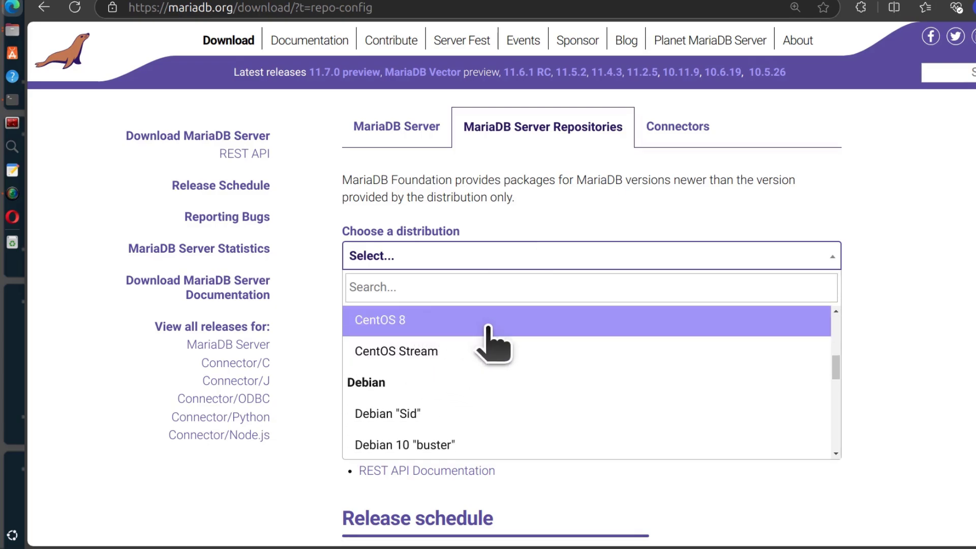
pyautogui.click(395, 350)
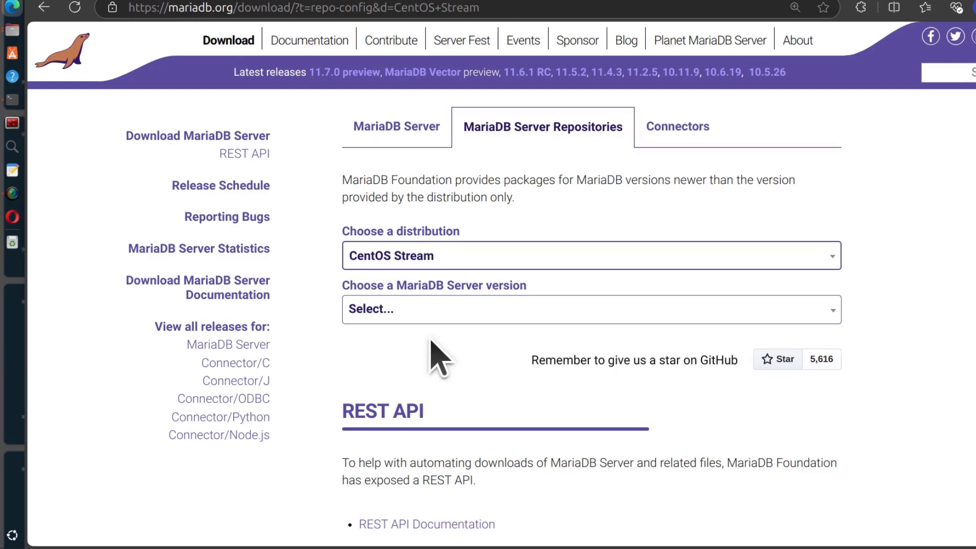
pyautogui.moveTo(542, 258)
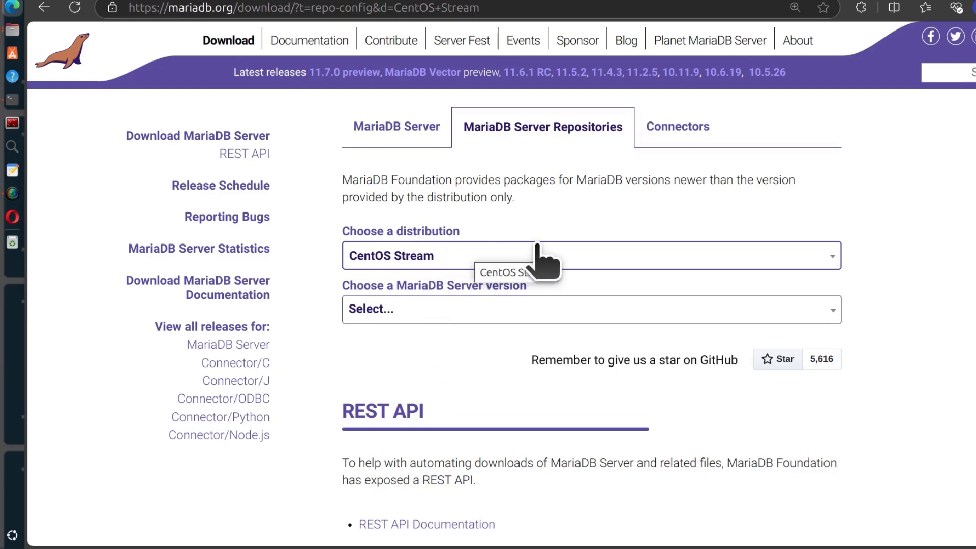
pyautogui.moveTo(683, 261)
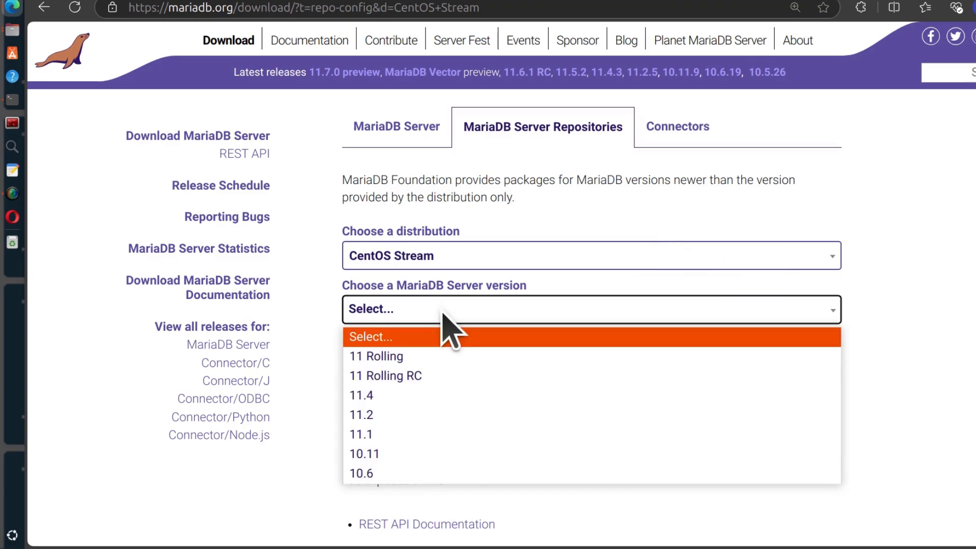
pyautogui.moveTo(367, 395)
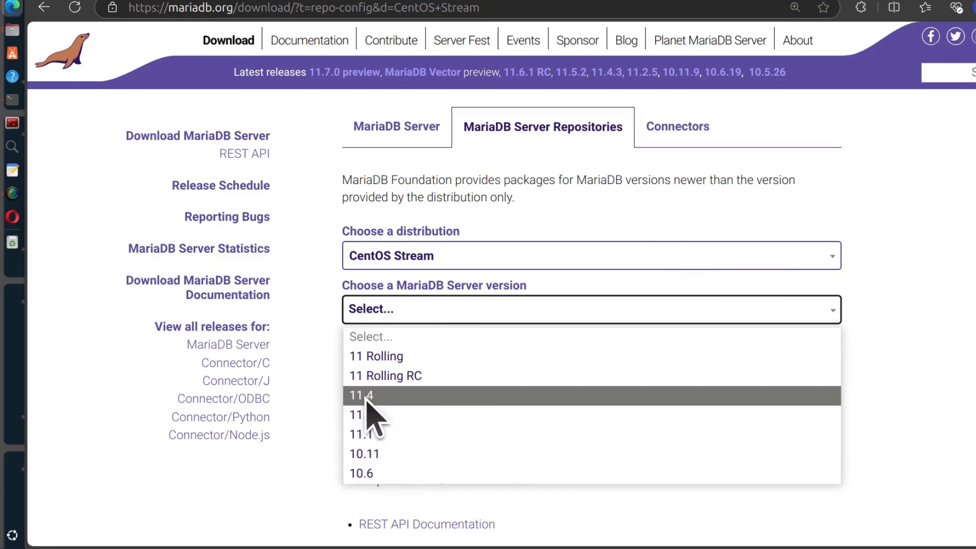
# Generate the 11.4 CentOS repository entry and select its suggested file name MariaDB.repo.
pyautogui.click(359, 395)
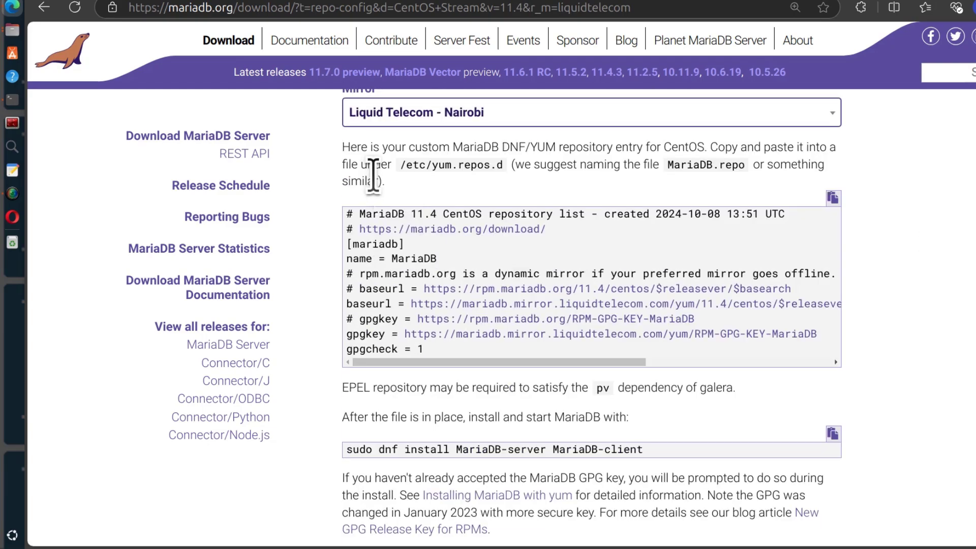
pyautogui.moveTo(401, 165)
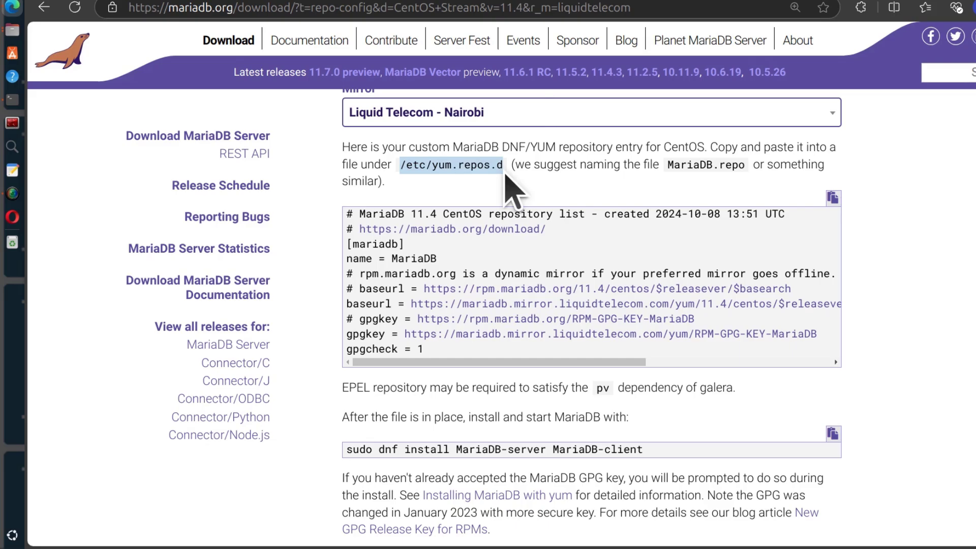
pyautogui.moveTo(672, 184)
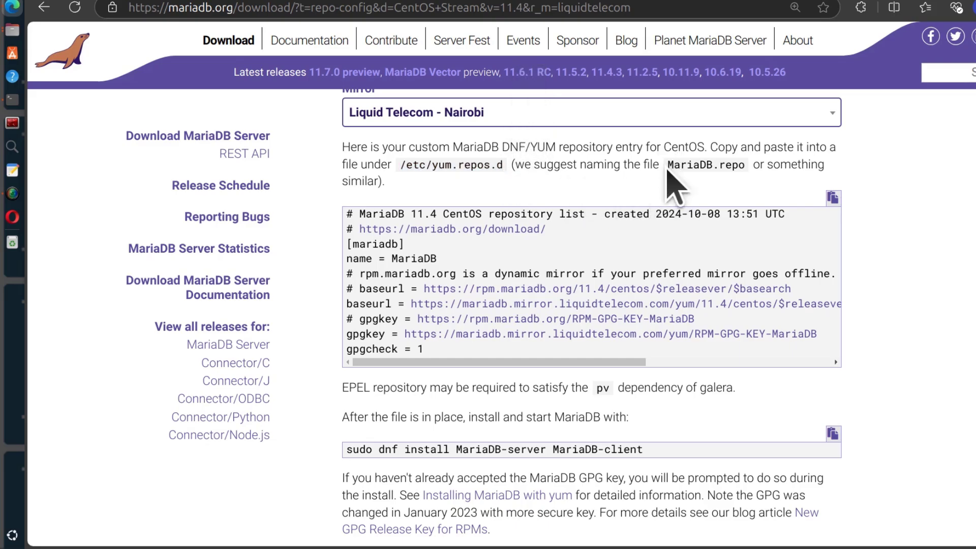
pyautogui.moveTo(677, 168)
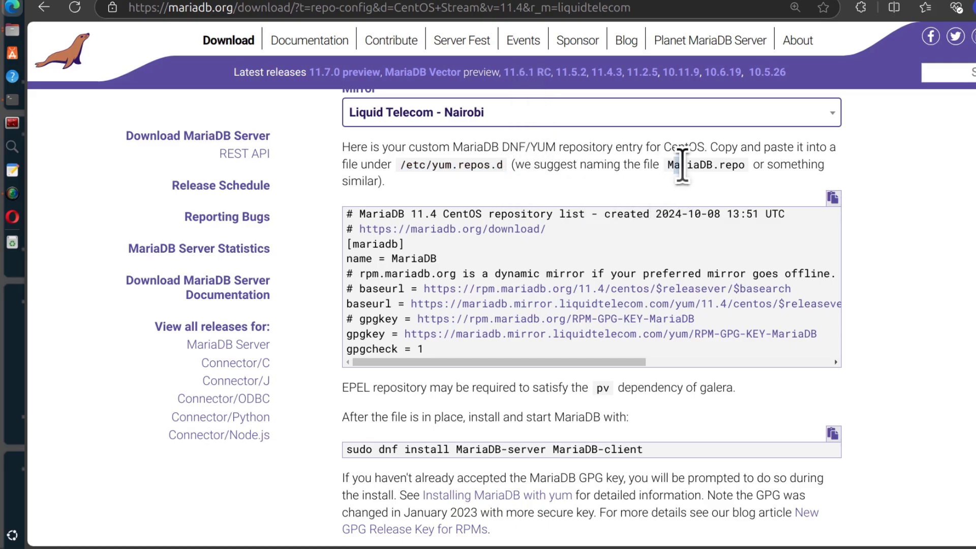
pyautogui.doubleClick(705, 165)
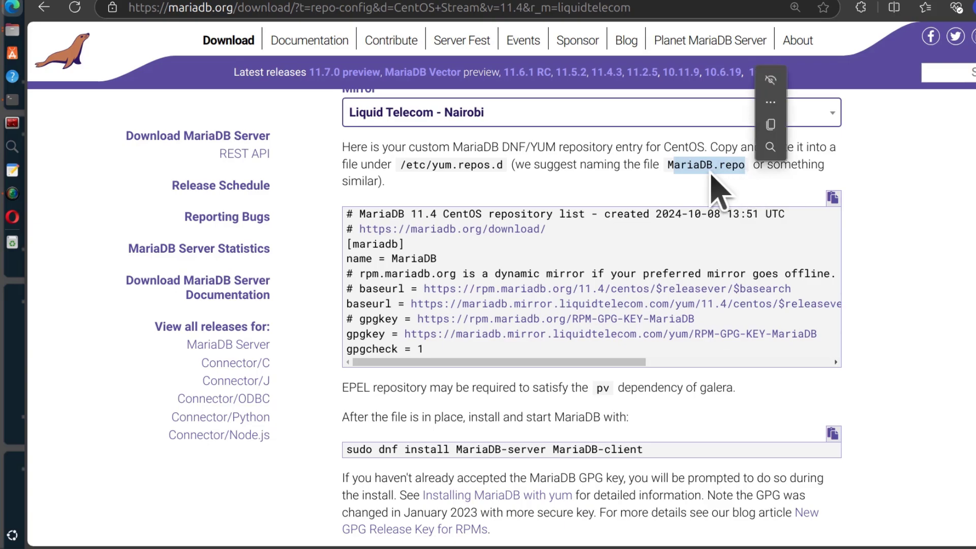
pyautogui.moveTo(803, 187)
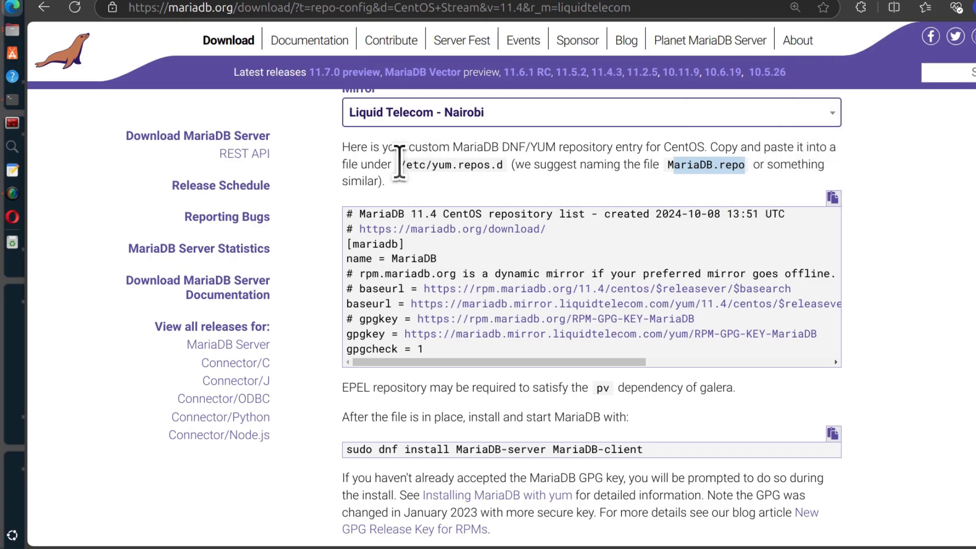
pyautogui.rightClick(449, 164)
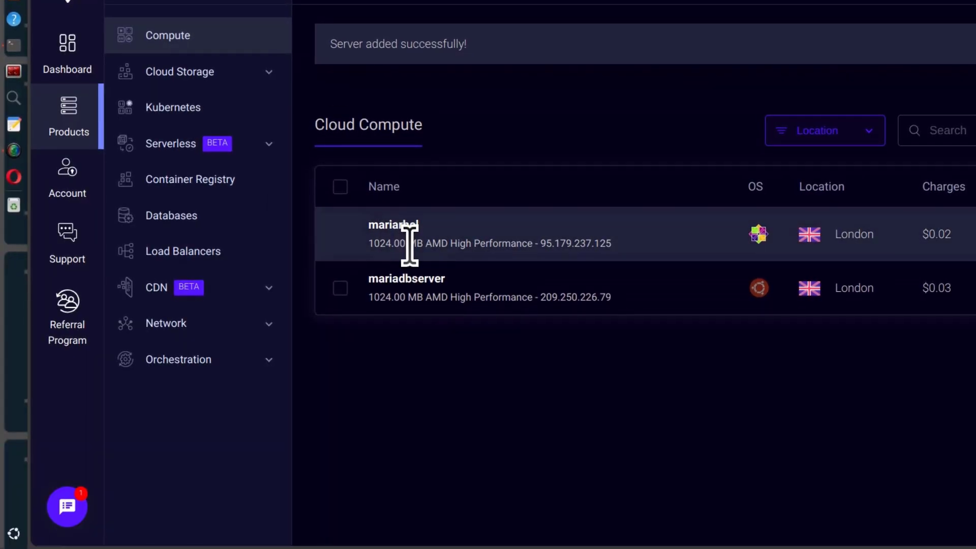
pyautogui.moveTo(724, 255)
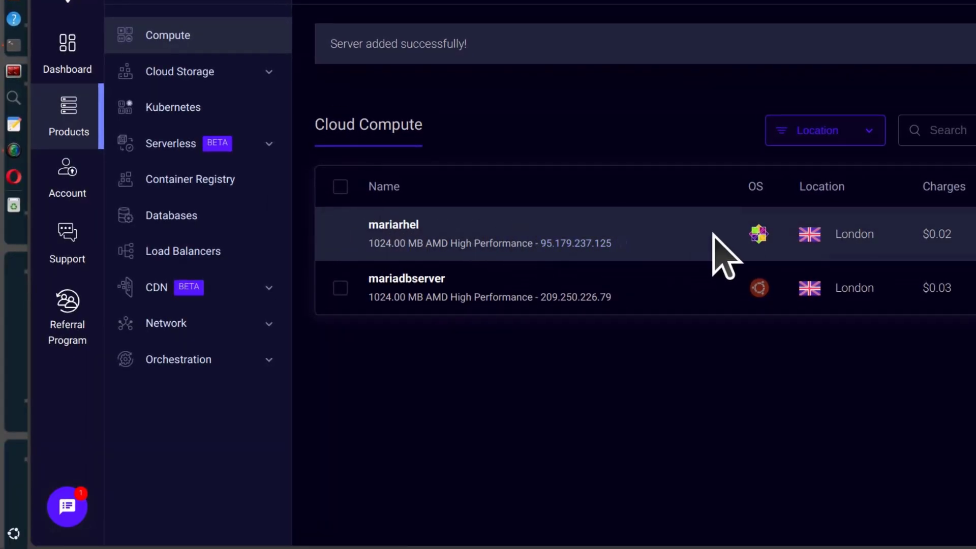
pyautogui.moveTo(578, 243)
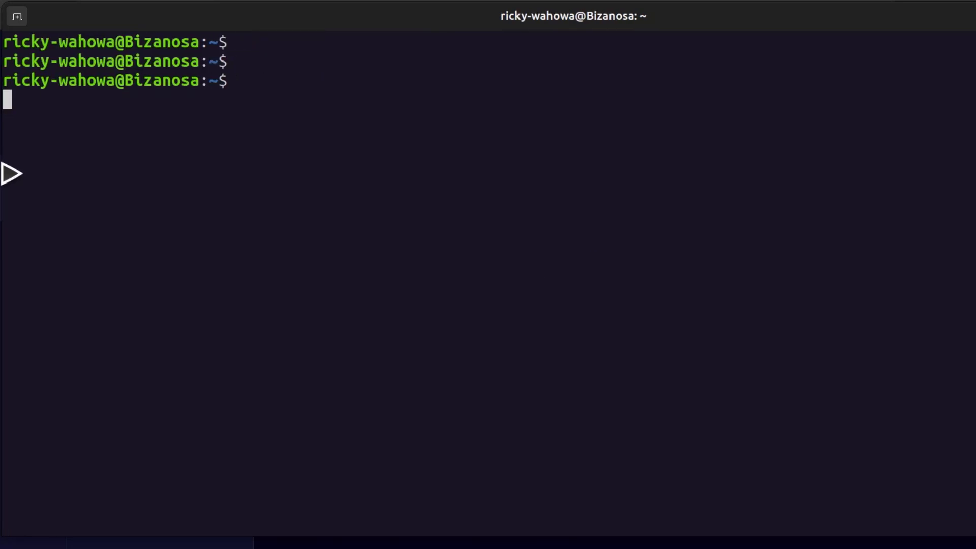
# SSH as root to 95.179.237.125 with ~/.ssh/vultr/key1 and accept the host fingerprint.
pyautogui.write('ssh')
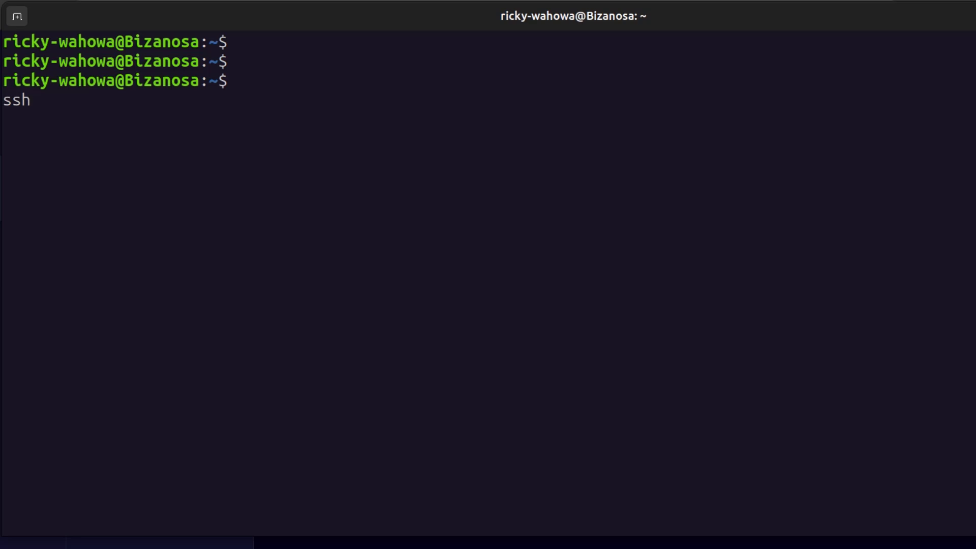
pyautogui.write('root')
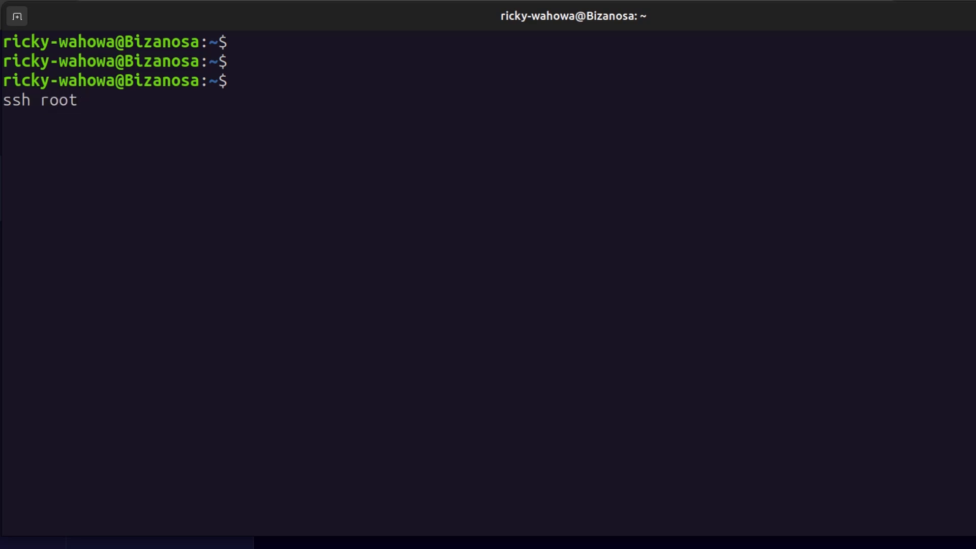
pyautogui.write('@')
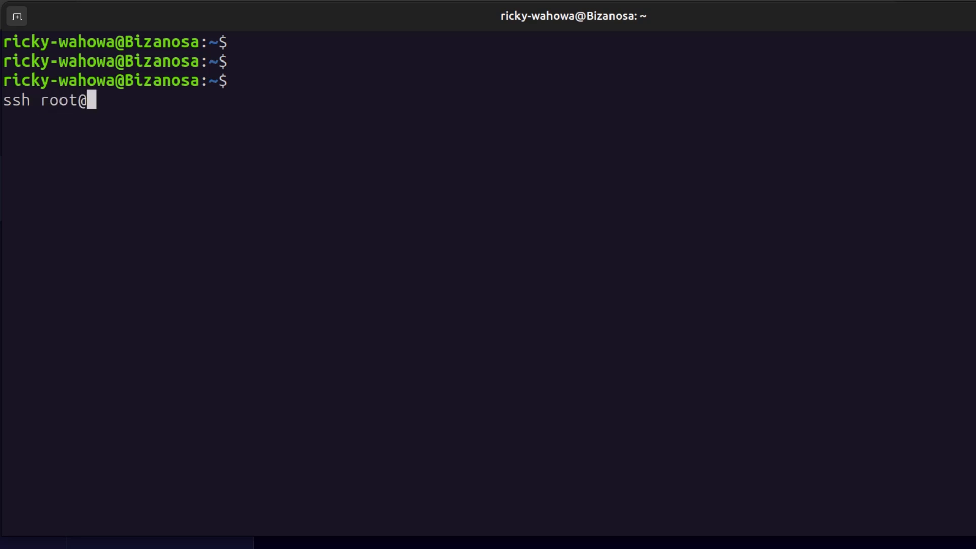
pyautogui.write('95.179.237.125 -i')
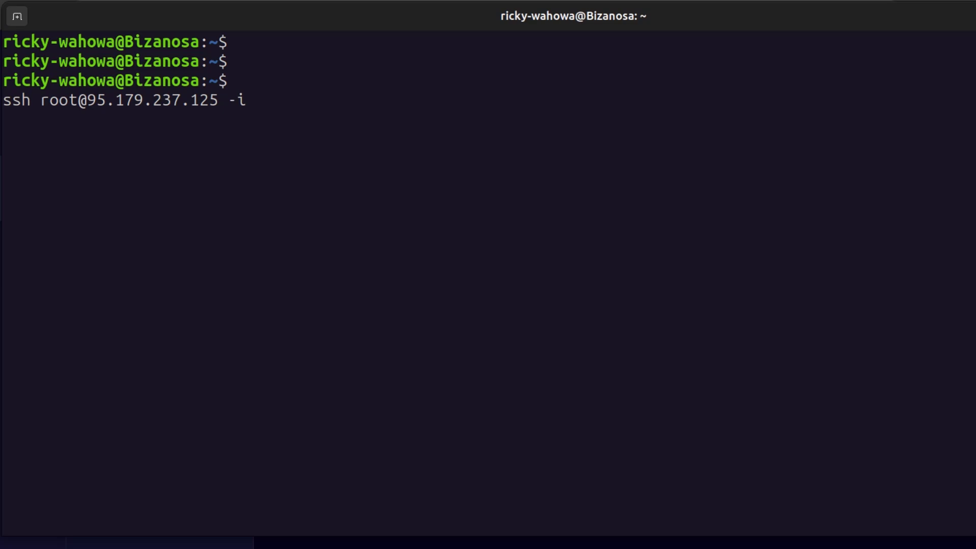
pyautogui.write('~')
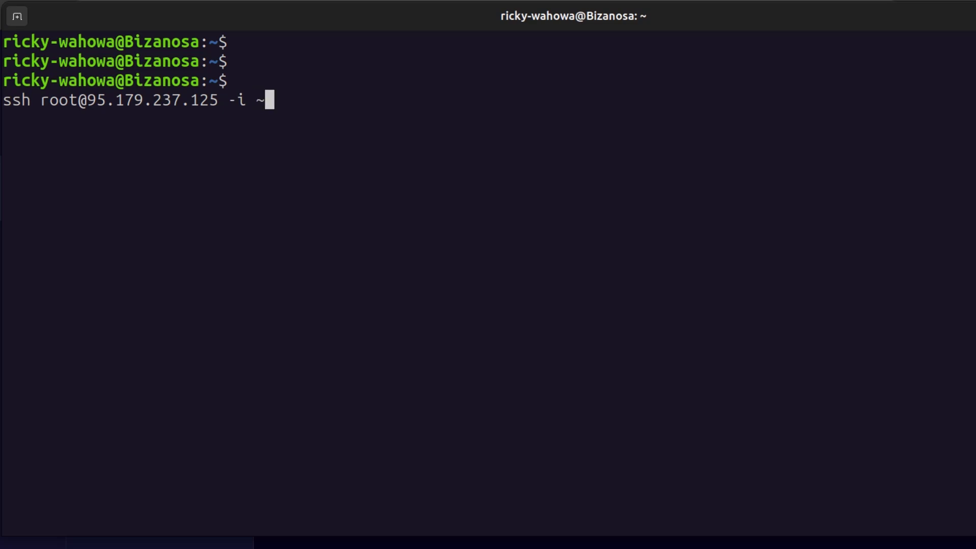
pyautogui.press('Return')
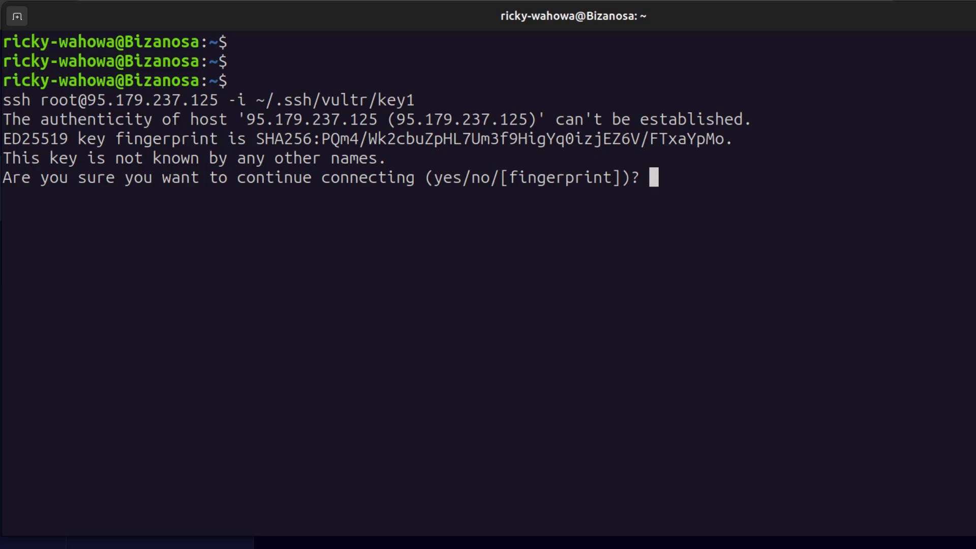
pyautogui.write('ye')
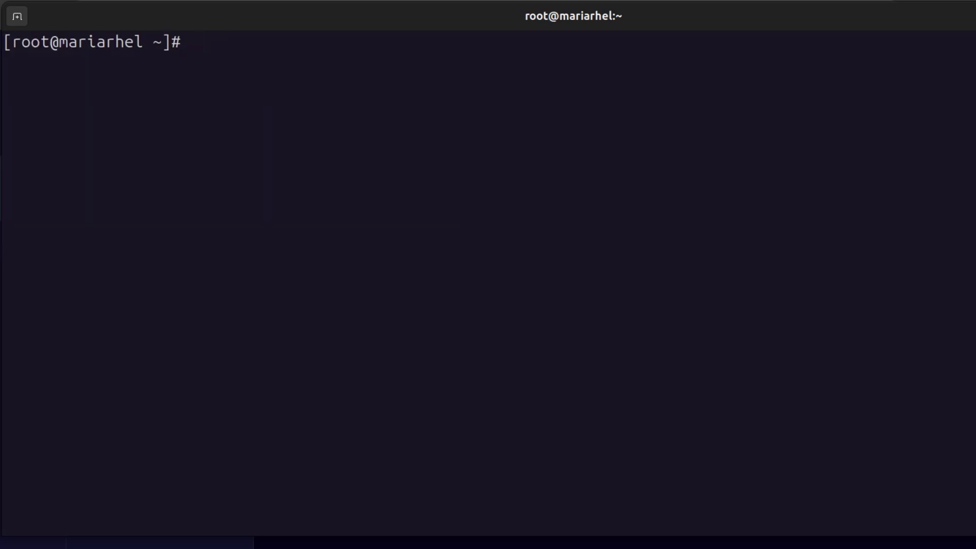
# Run dnf update and approve the 34-package, 118 M transaction.
pyautogui.press('Return')
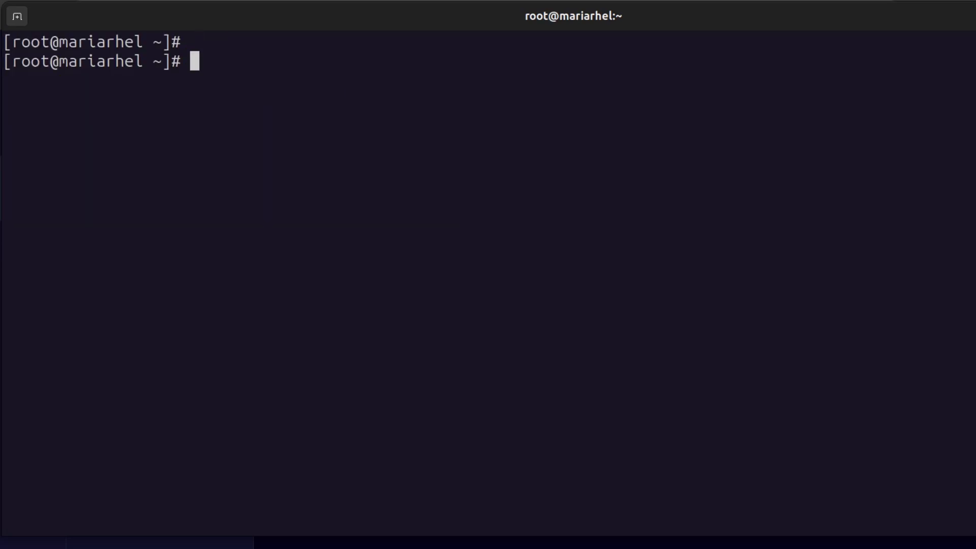
pyautogui.write('dn')
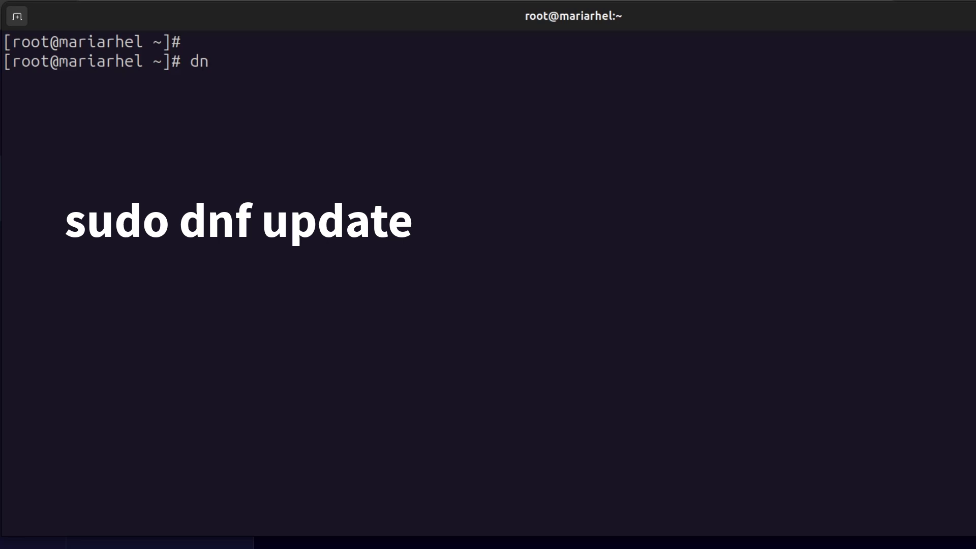
pyautogui.write('f update')
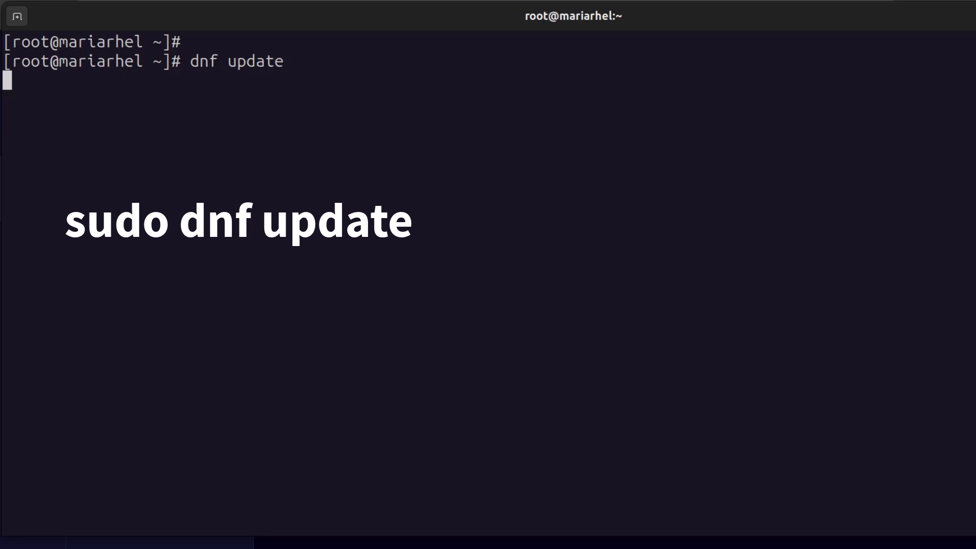
pyautogui.press('Return')
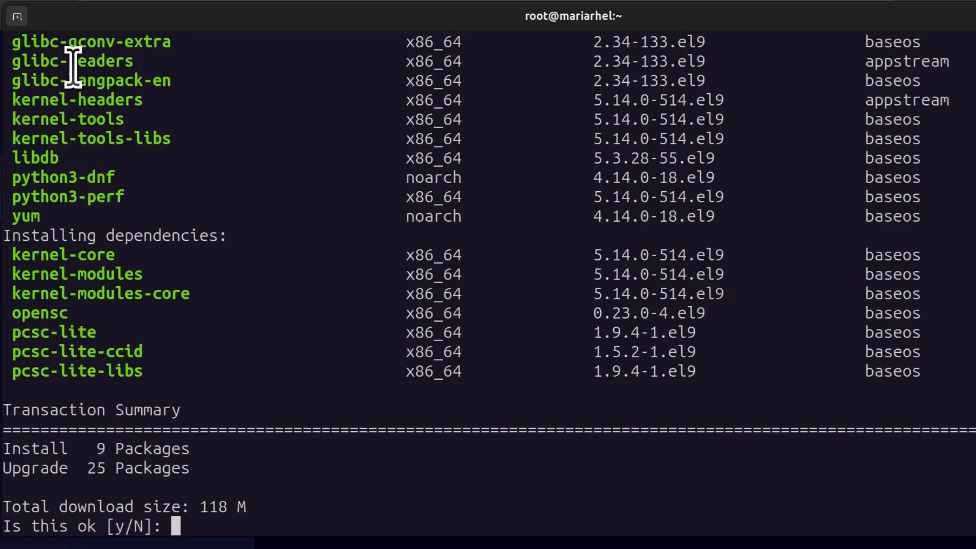
pyautogui.write('y')
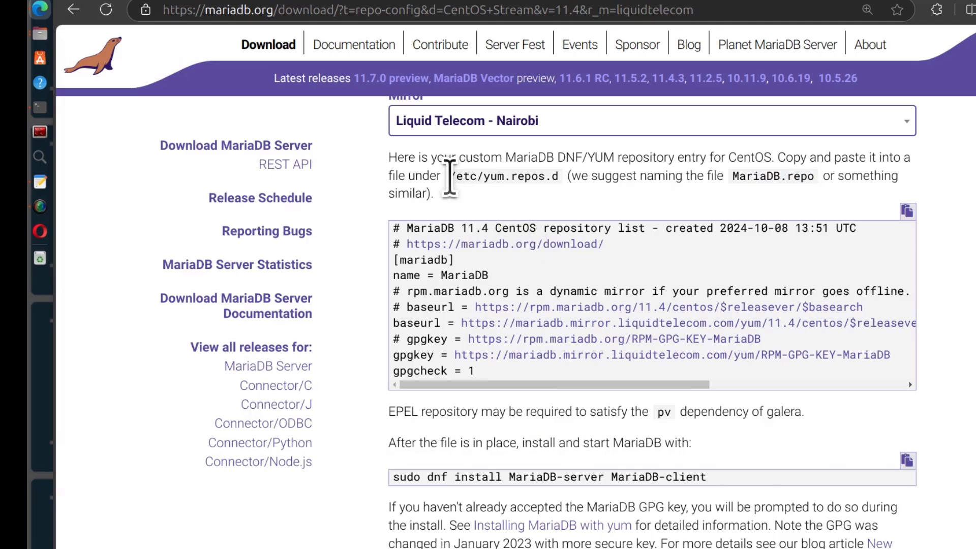
# Draft the path /etc/yum.repos.d/MariaDB.repo in a new editor document.
pyautogui.doubleClick(504, 176)
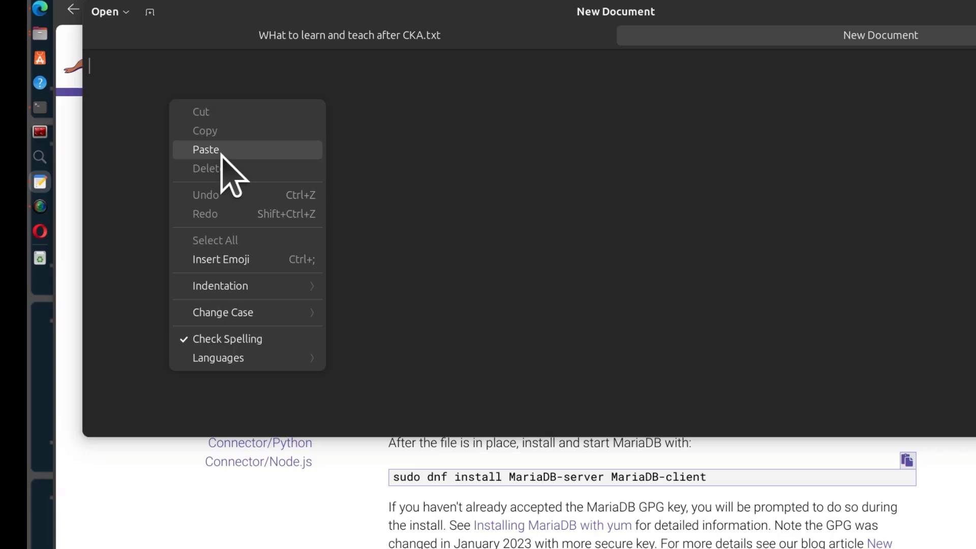
pyautogui.click(205, 150)
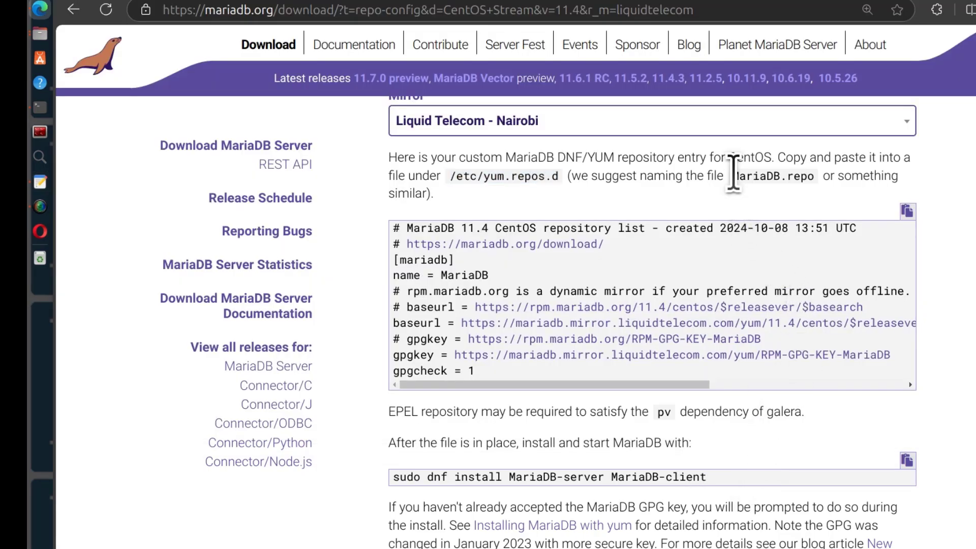
pyautogui.doubleClick(772, 176)
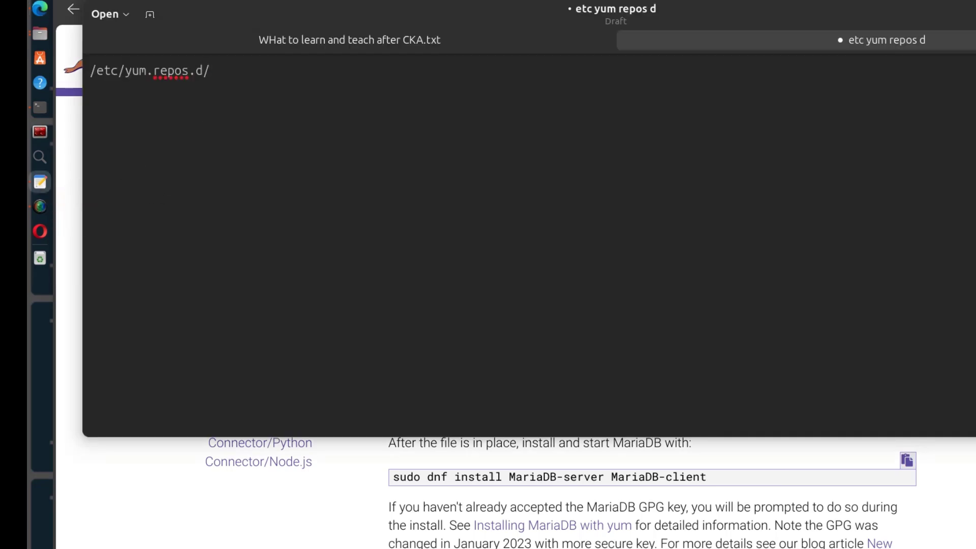
pyautogui.write('MariaDB.repo')
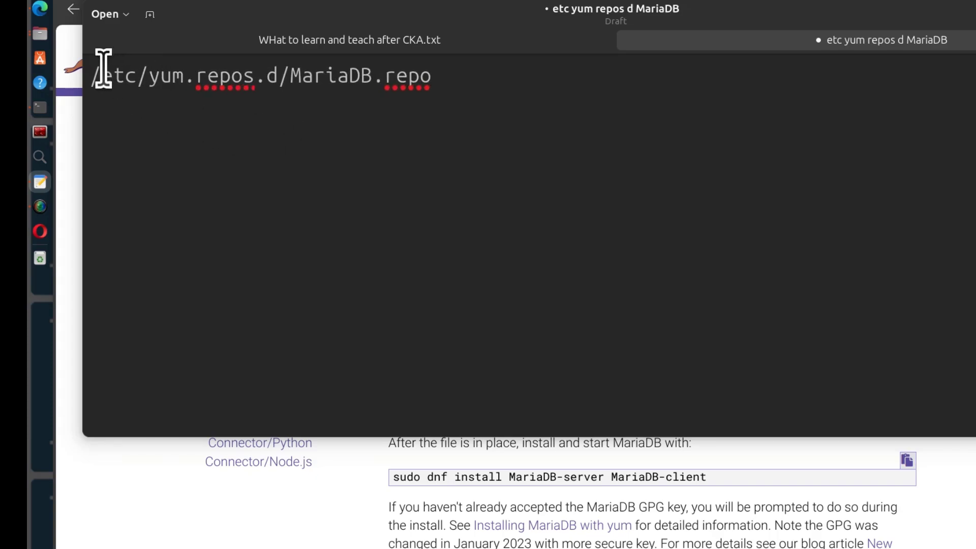
pyautogui.moveTo(242, 106)
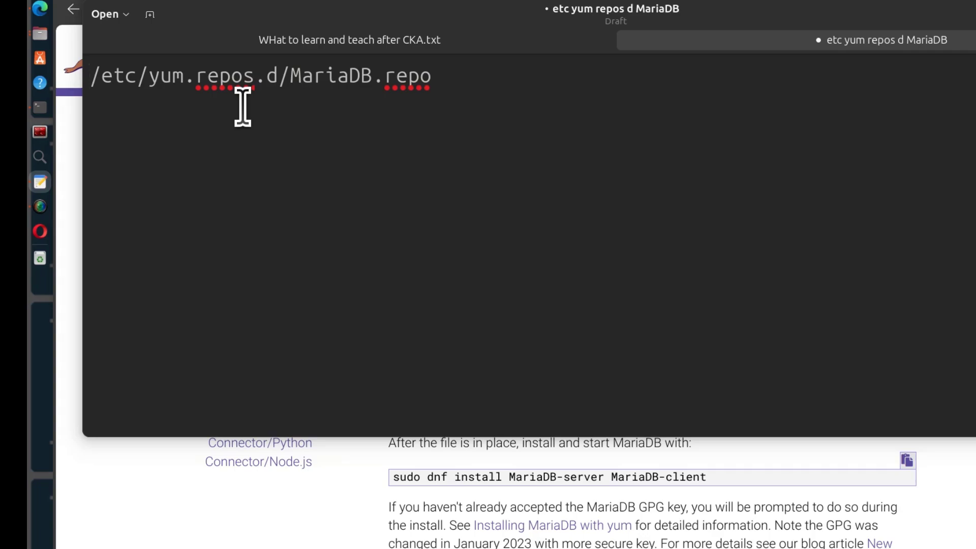
# Prefix the path with sudo vi and copy the finished command for the terminal.
pyautogui.write('sudo vi')
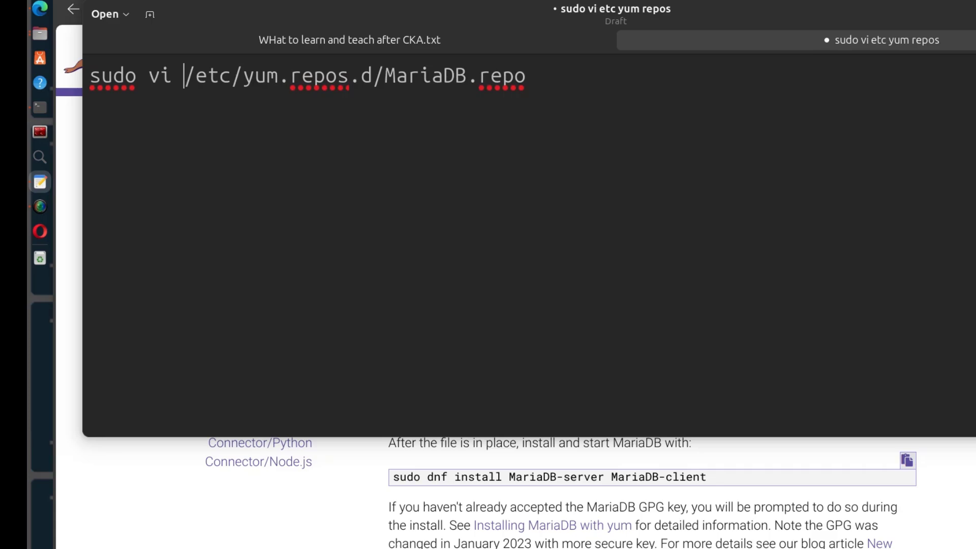
pyautogui.press('Backspace')
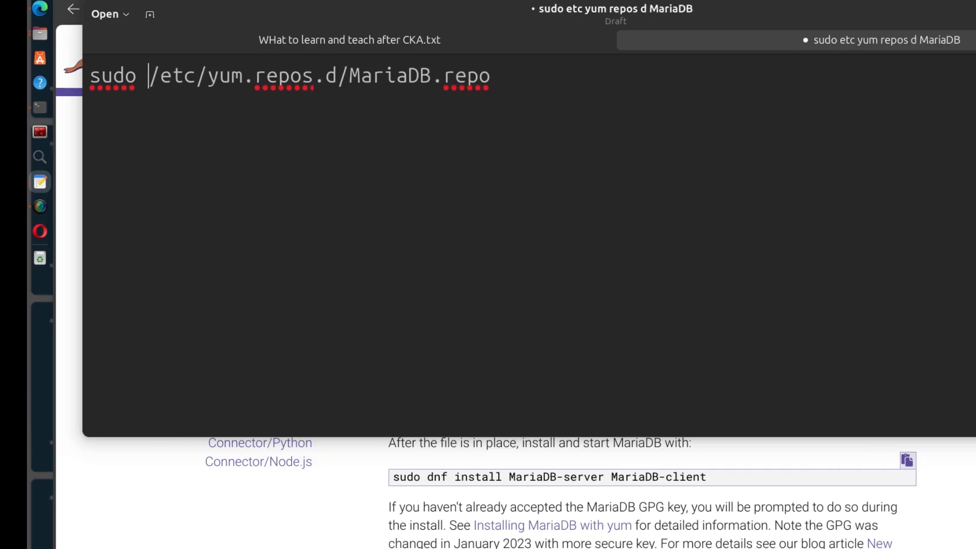
pyautogui.write('nani')
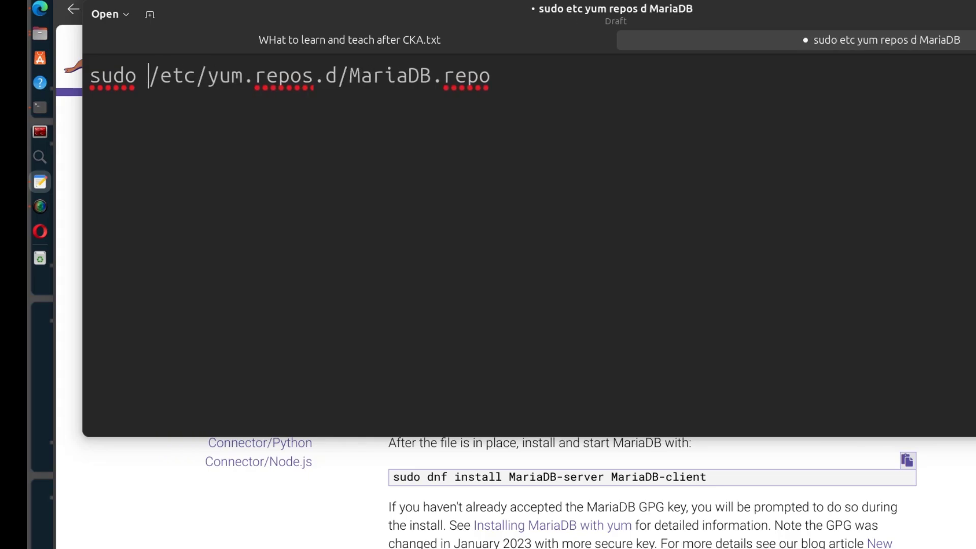
pyautogui.write('vi')
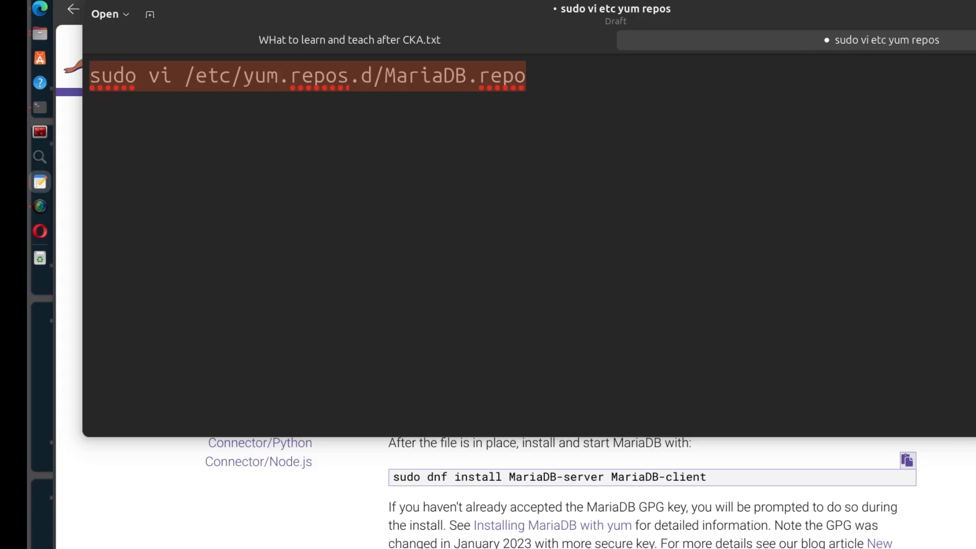
pyautogui.rightClick(311, 88)
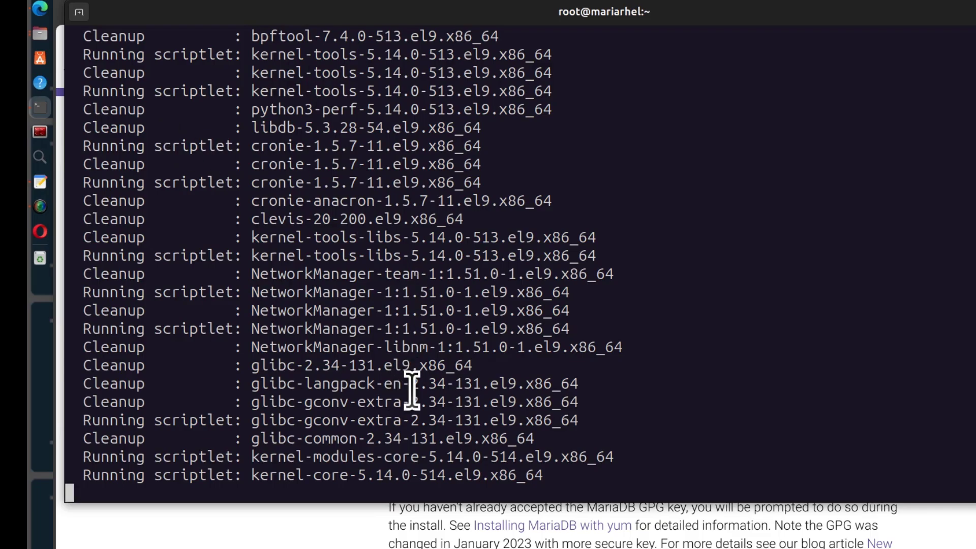
# Create /etc/yum.repos.d/MariaDB.repo in vi with the copied 11.4 CentOS repository entry and save it.
pyautogui.scroll(-3)
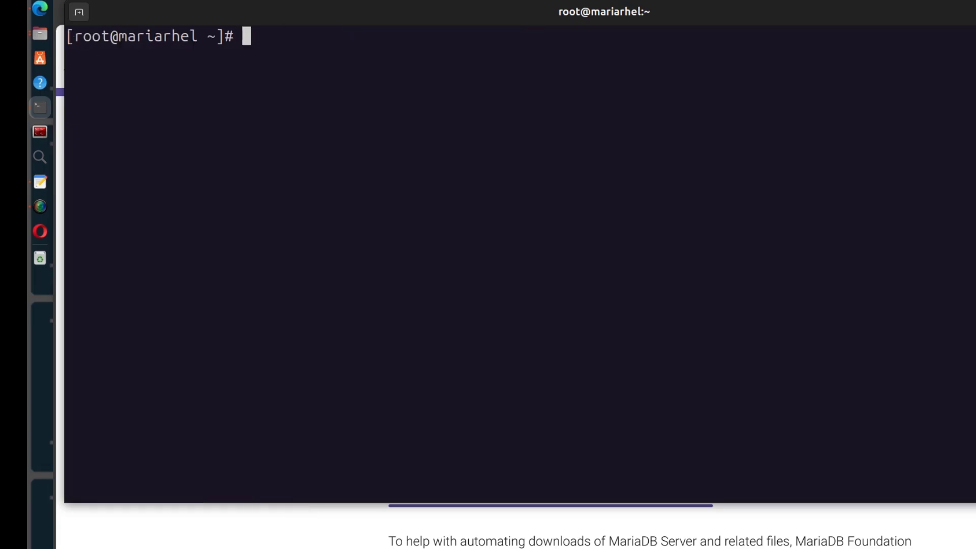
pyautogui.press('Return')
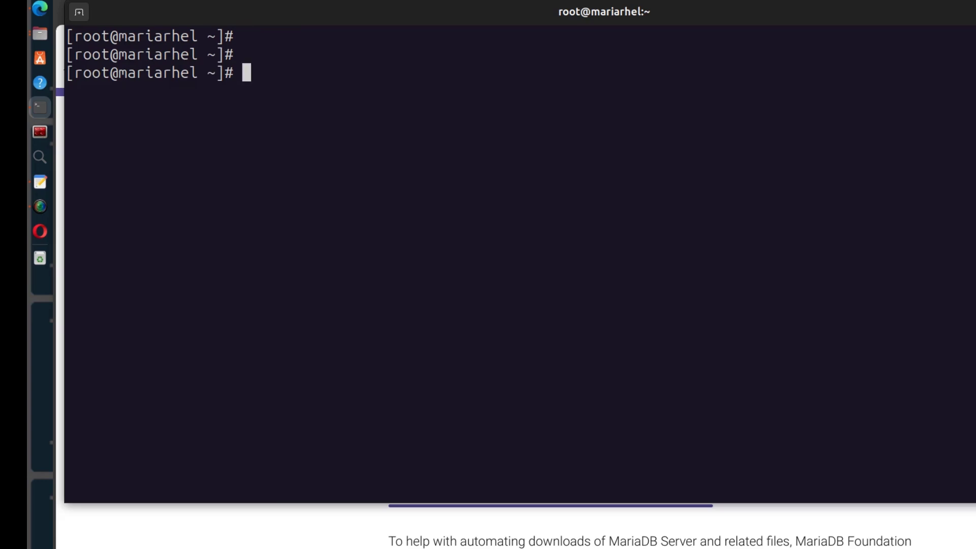
pyautogui.write('sudo vi /etc/yum.repos.d/MariaDB.repo')
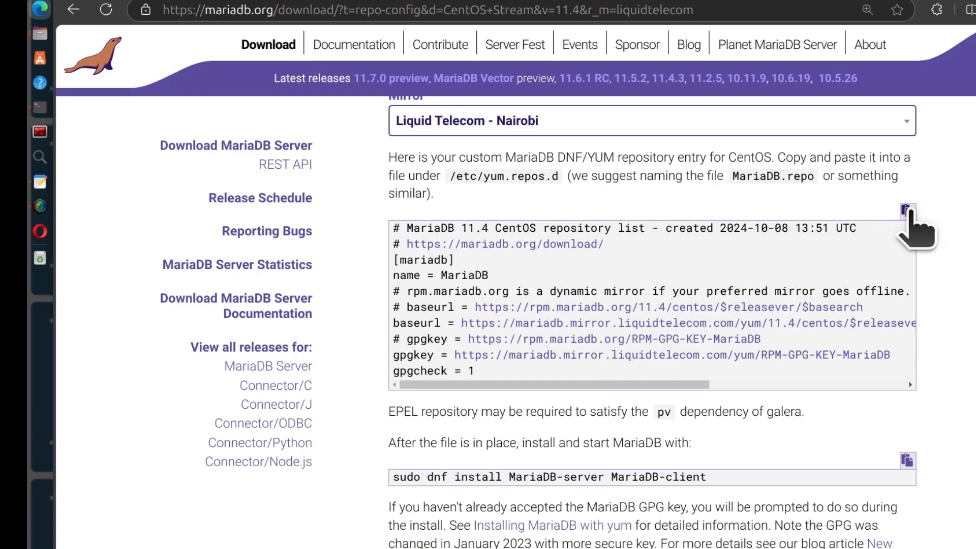
pyautogui.click(905, 210)
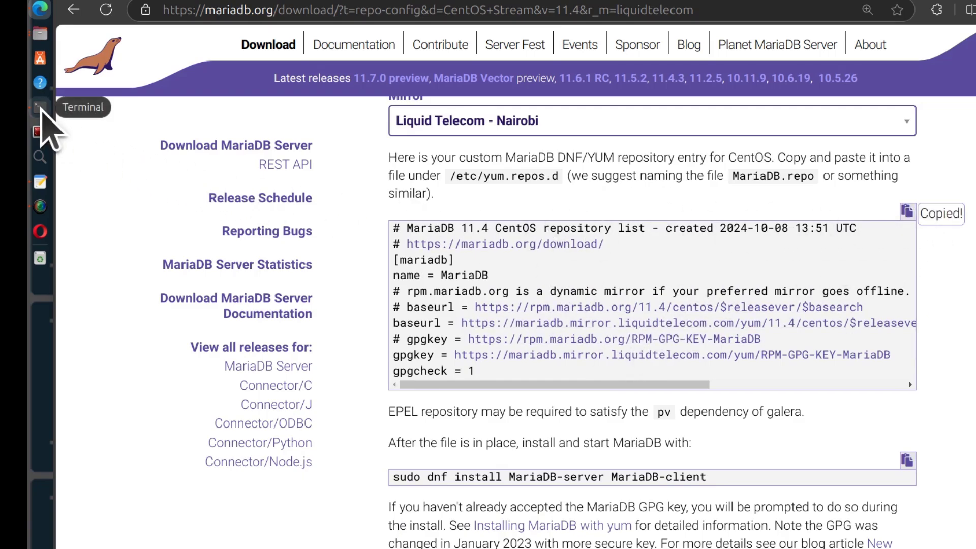
pyautogui.click(39, 107)
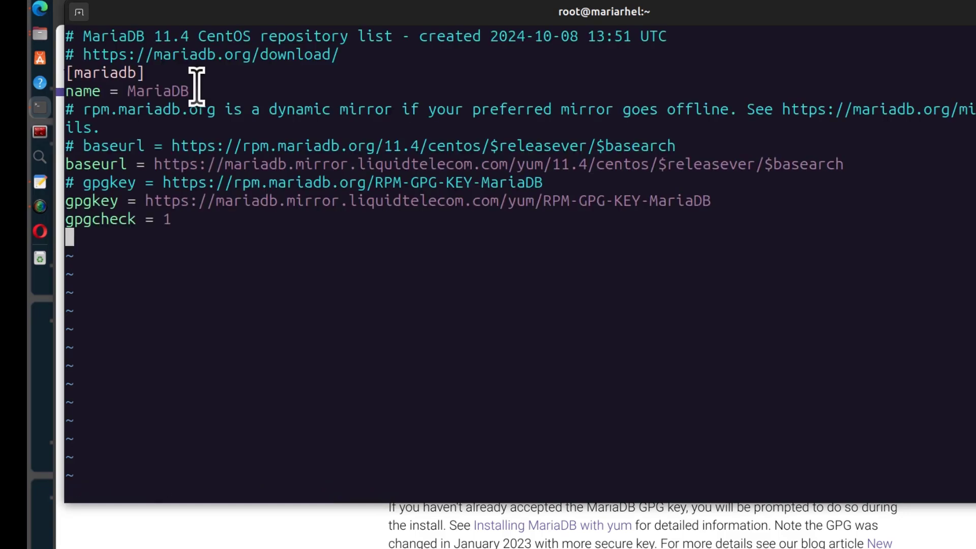
pyautogui.press('Escape')
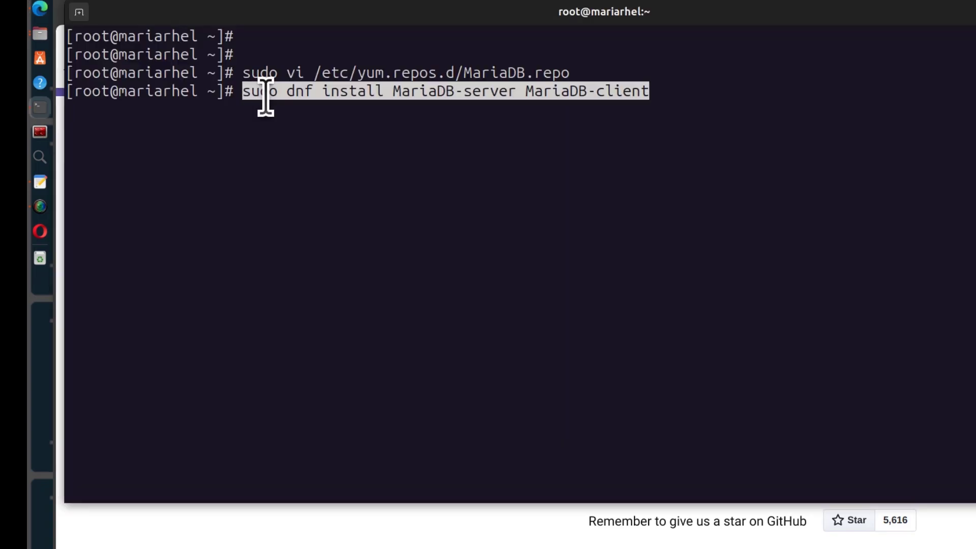
# Install MariaDB-server and MariaDB-client 11.4.3 via sudo dnf install -y until Complete!, then clear the screen.
pyautogui.press('Return')
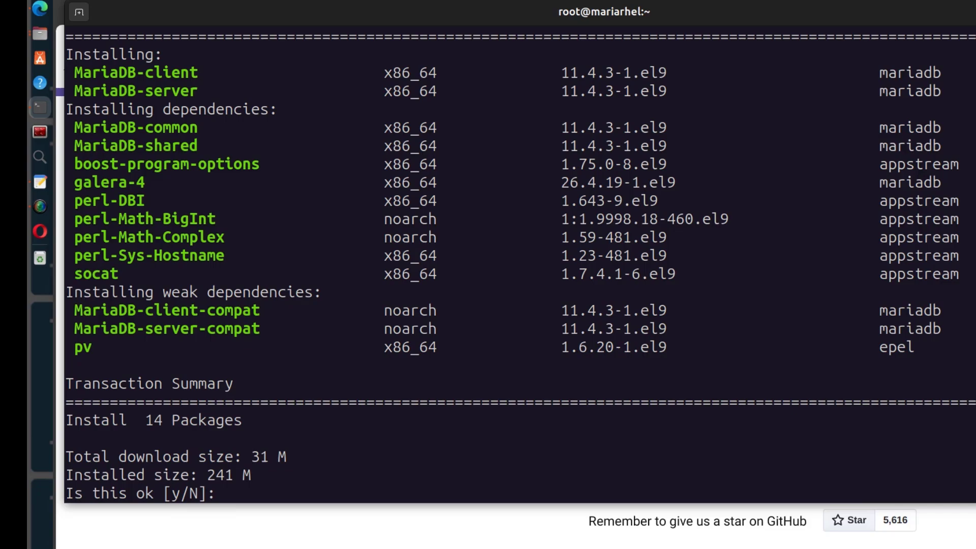
pyautogui.write('y')
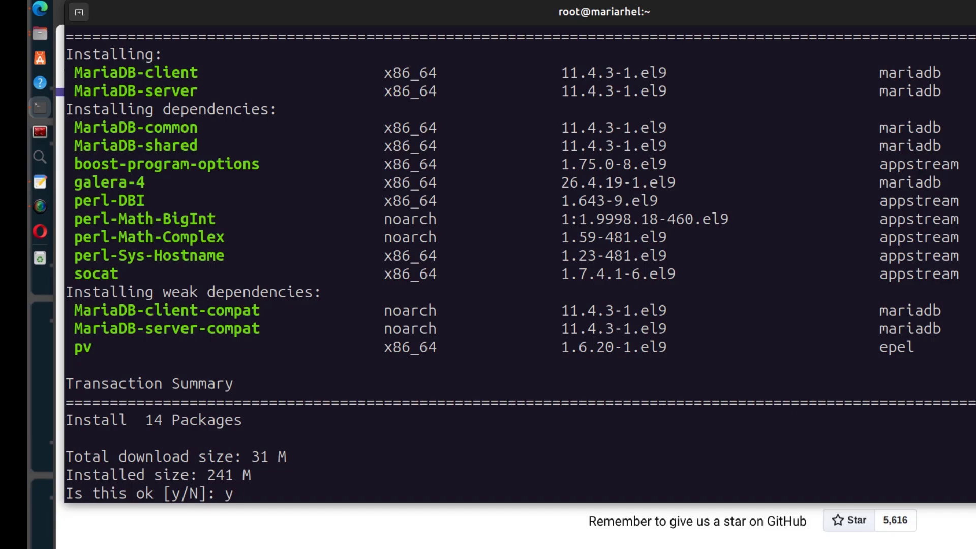
pyautogui.press('ctrl+c')
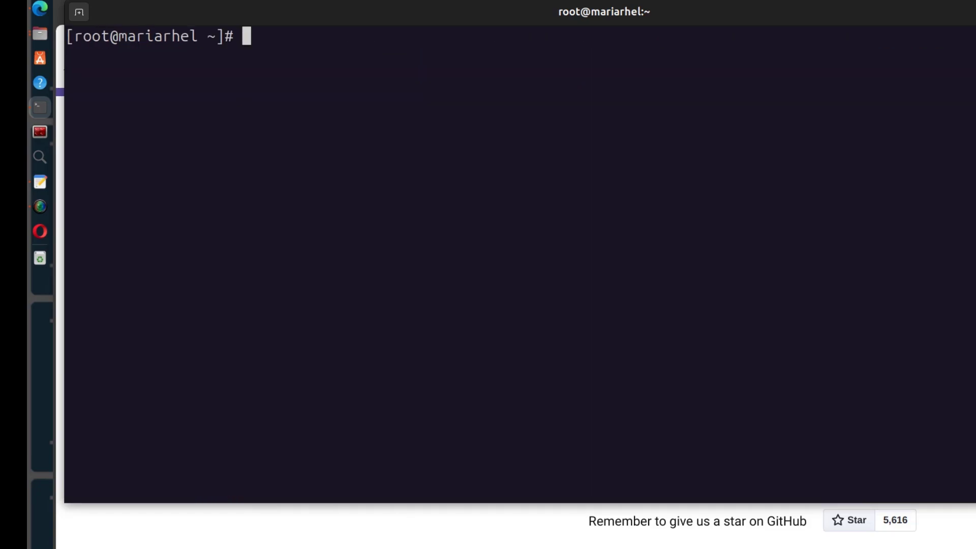
pyautogui.write('sudo dnf install MariaDB-server MariaDB-client')
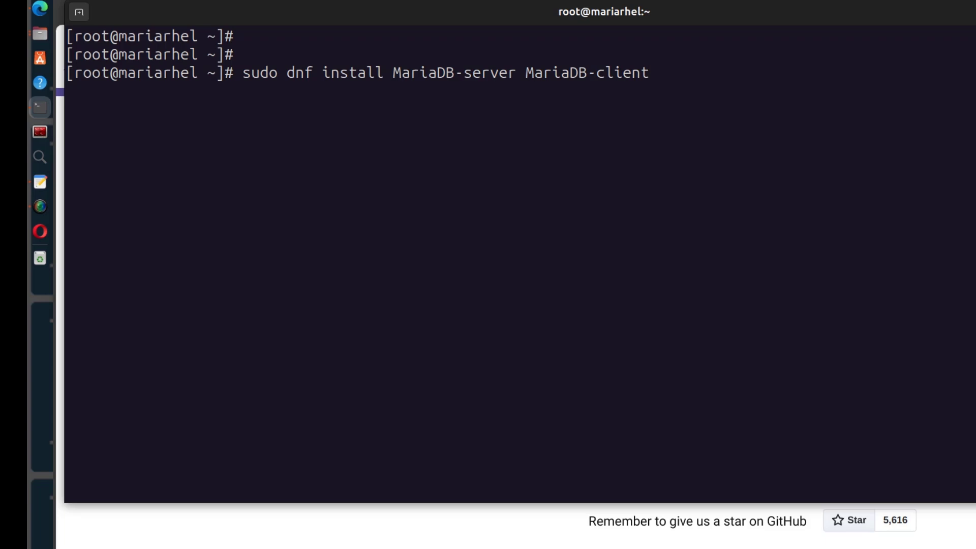
pyautogui.write('-y')
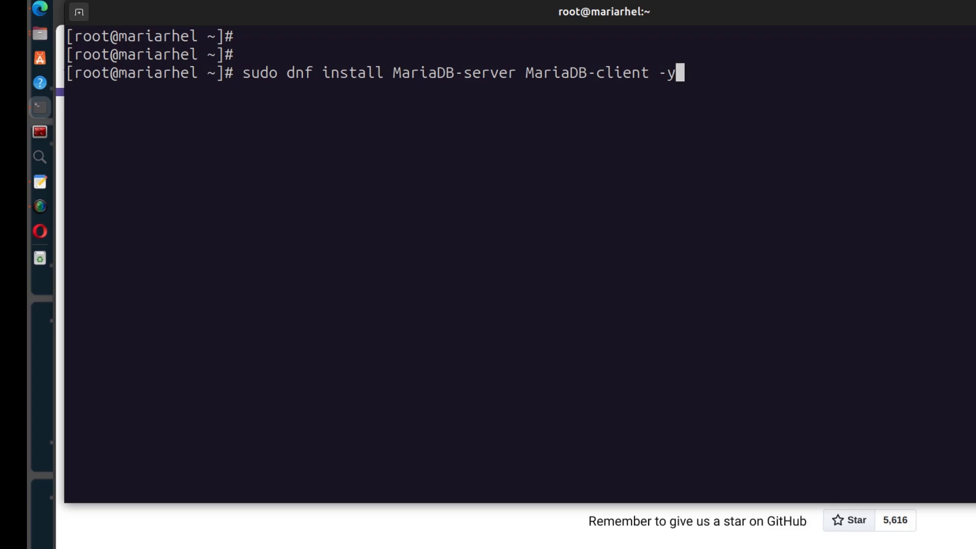
pyautogui.press('Return')
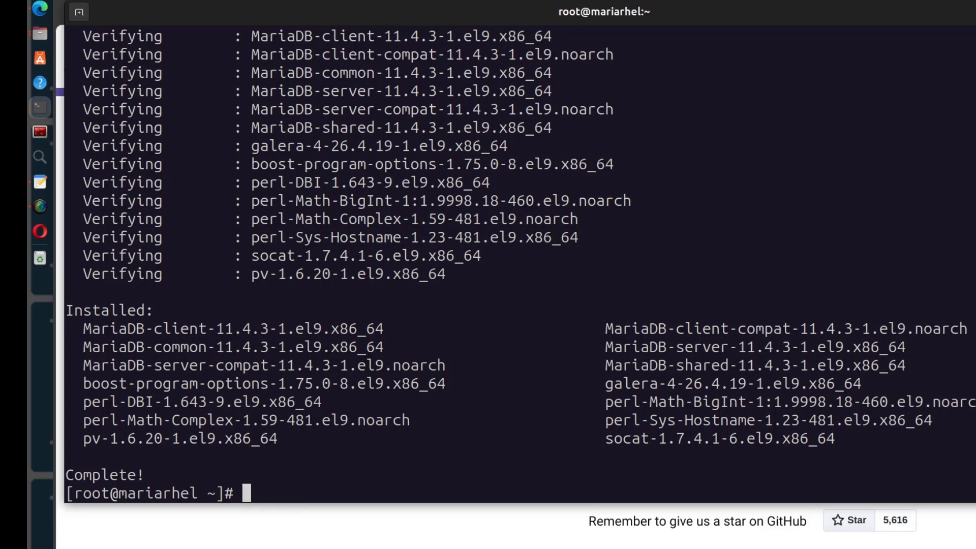
pyautogui.press('ctrl+l')
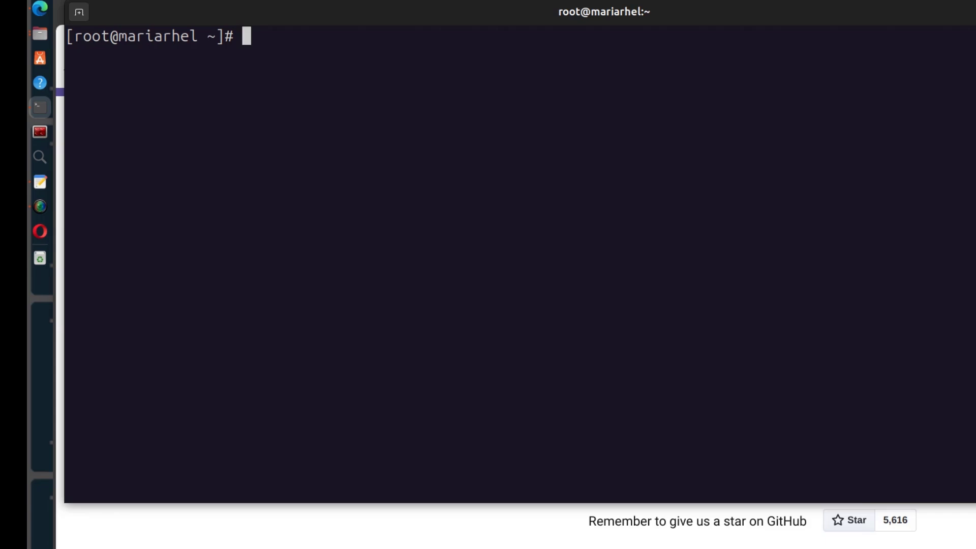
pyautogui.write('maria')
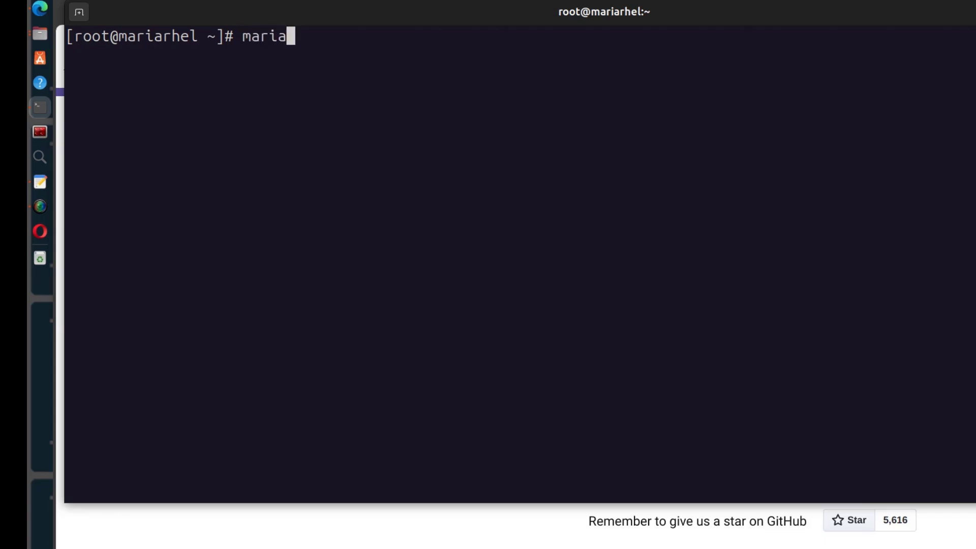
pyautogui.write('db-secu')
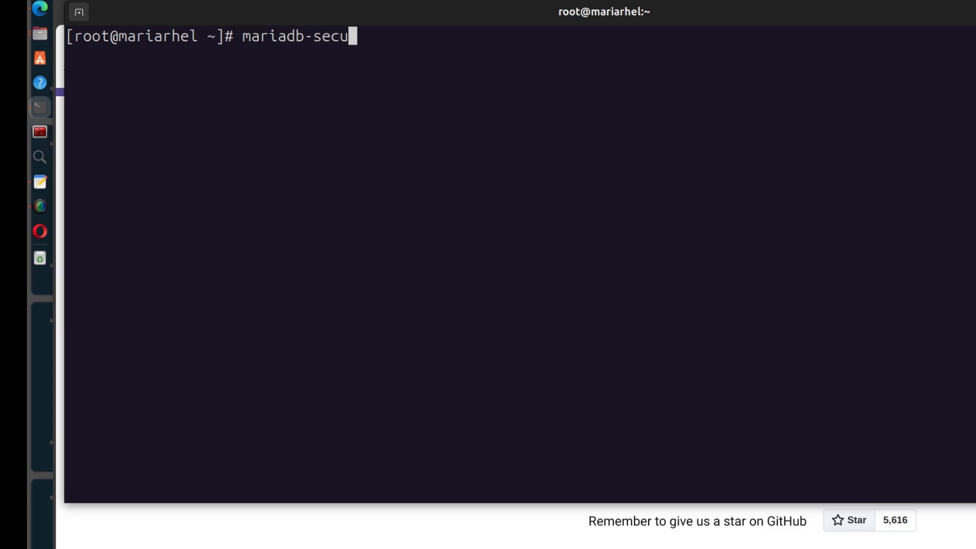
pyautogui.write('re-instal')
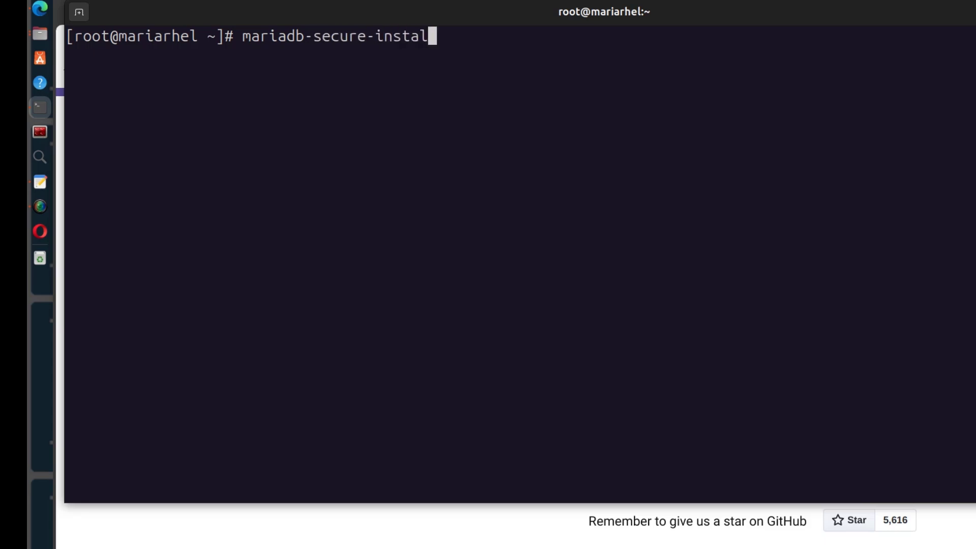
pyautogui.write('lation')
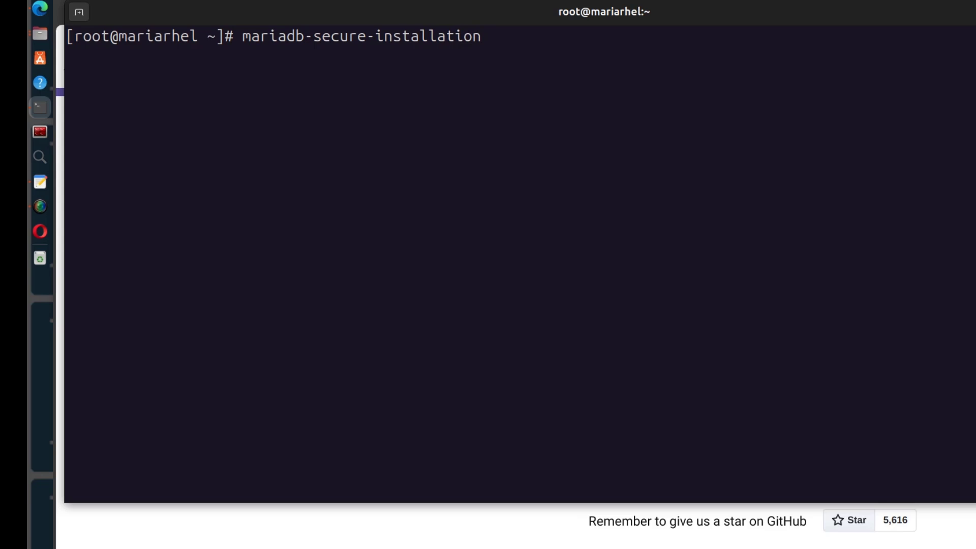
pyautogui.press('Return')
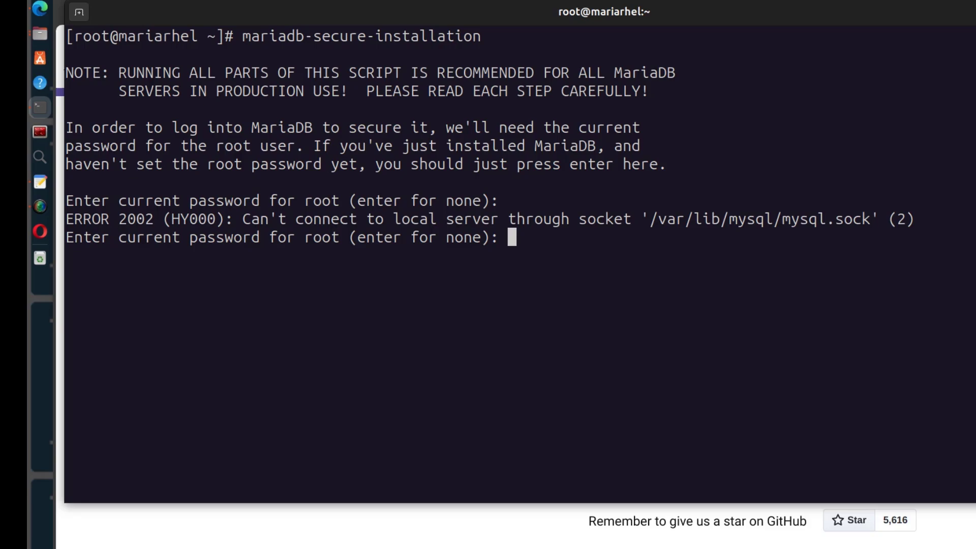
pyautogui.doubleClick(144, 219)
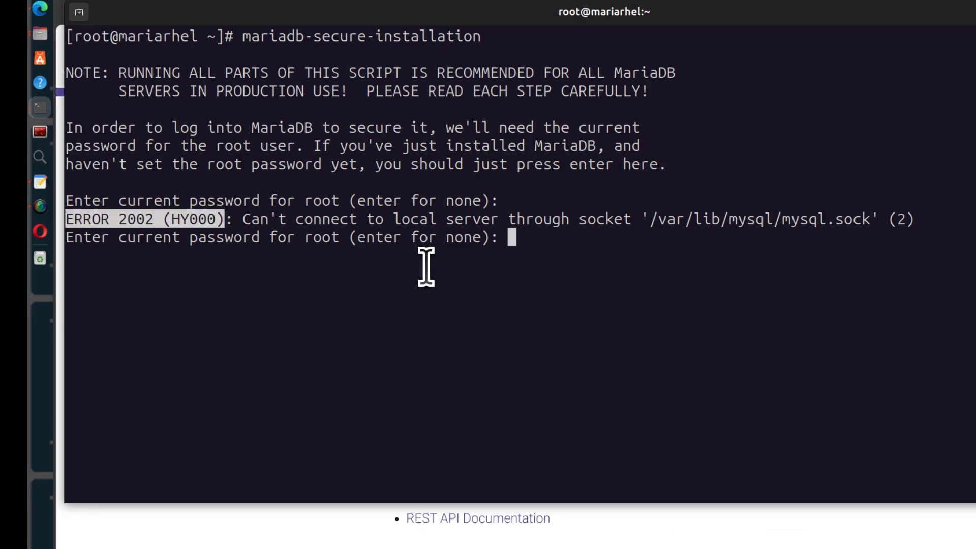
pyautogui.press('ctrl+z')
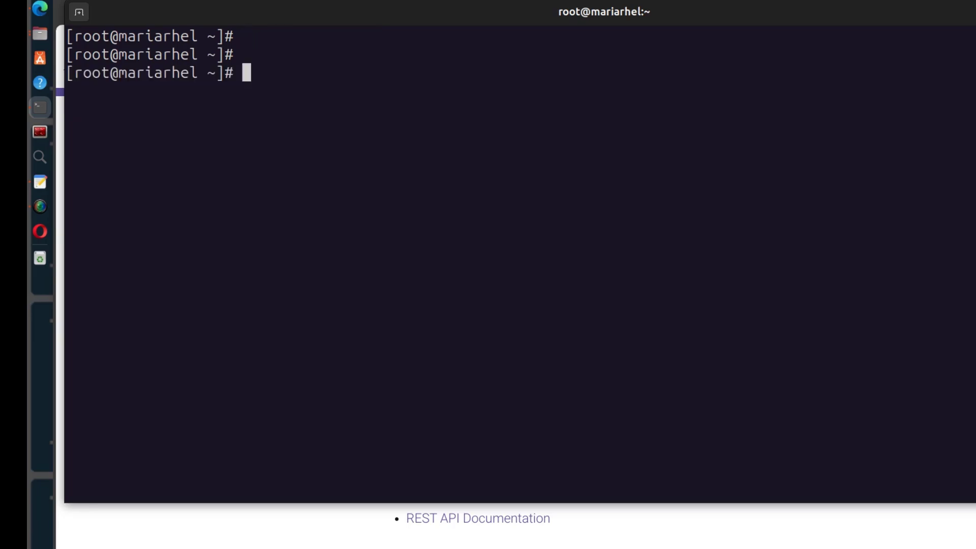
# Check systemctl status mariadb, finding the service inactive and disabled.
pyautogui.write('systemctl status')
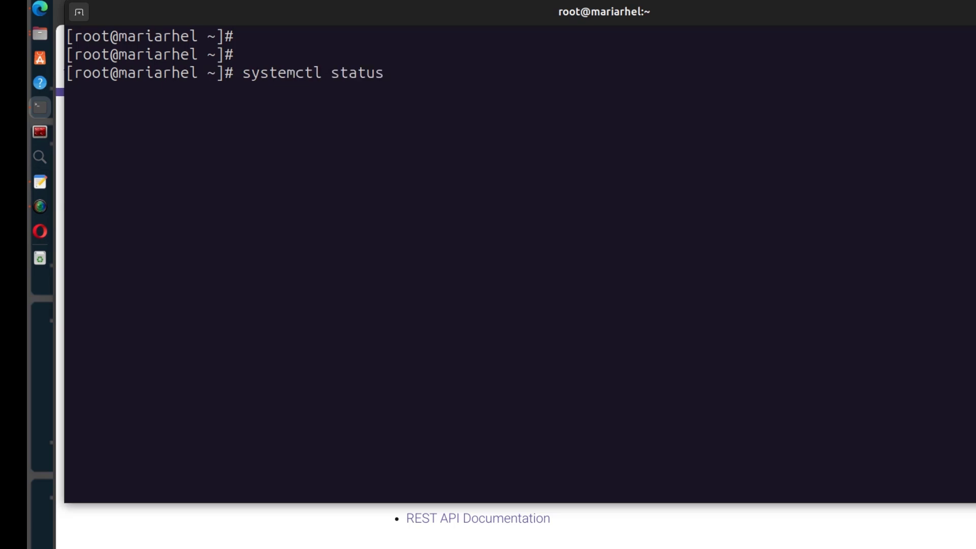
pyautogui.write('mariadb')
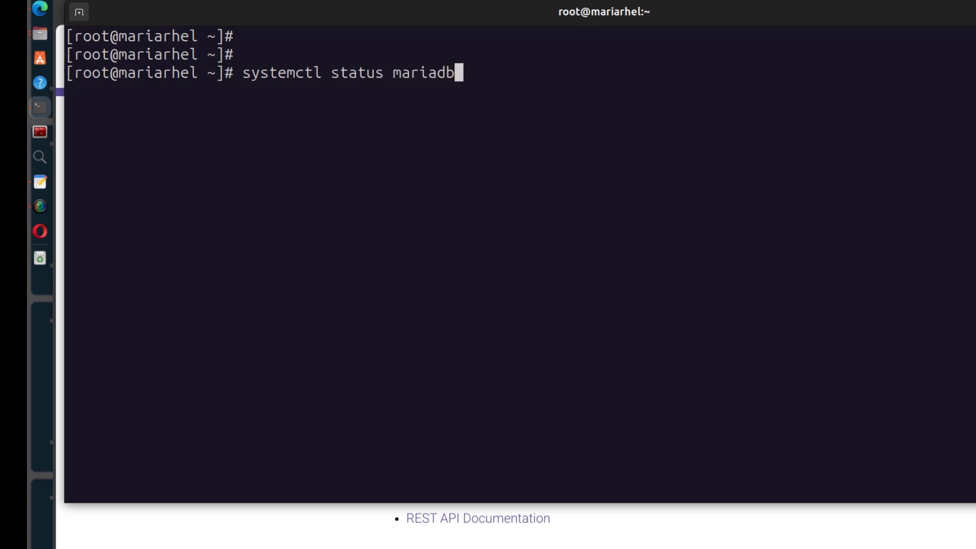
pyautogui.press('Return')
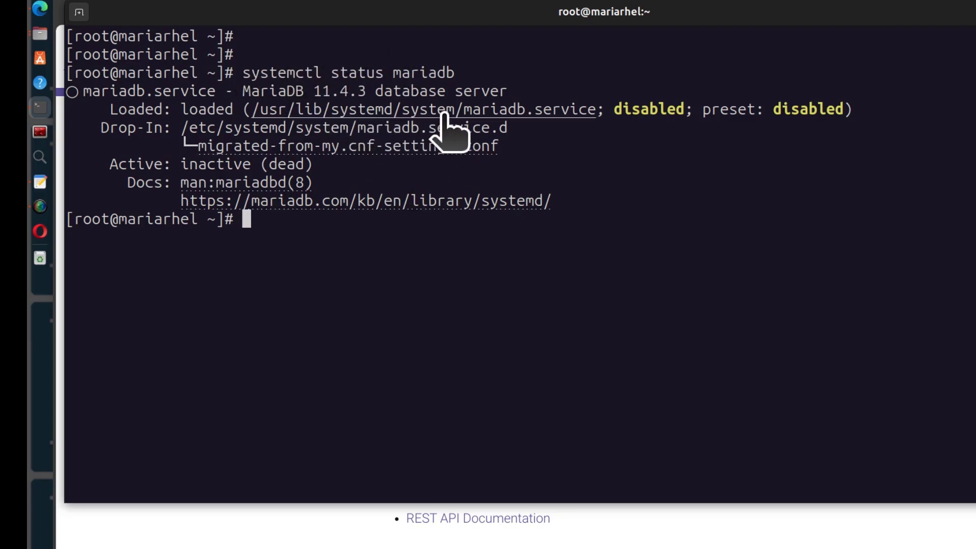
pyautogui.moveTo(644, 115)
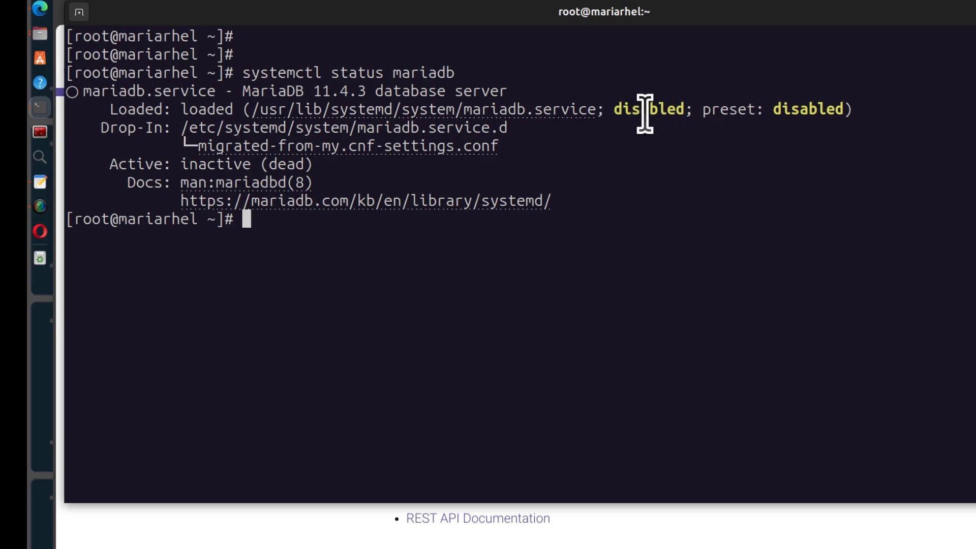
pyautogui.moveTo(652, 143)
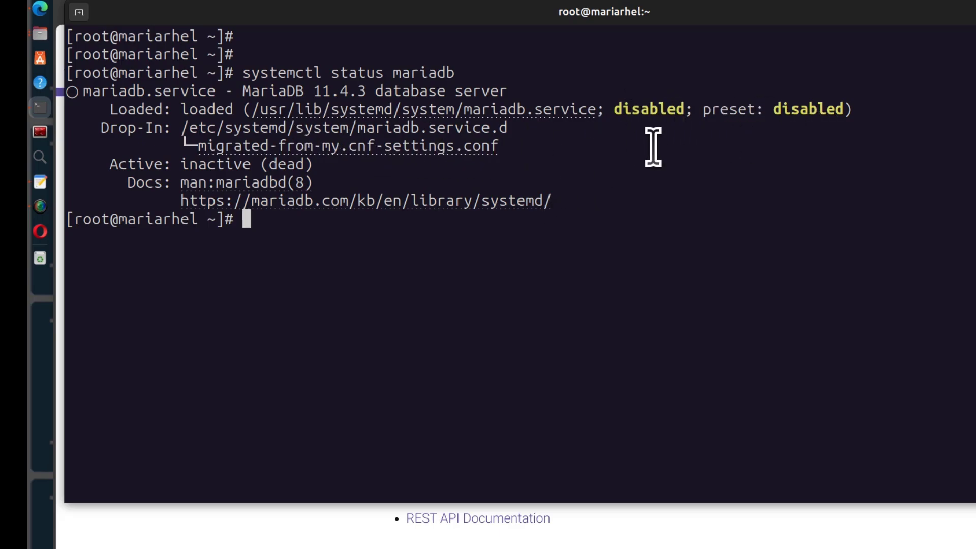
pyautogui.moveTo(824, 109)
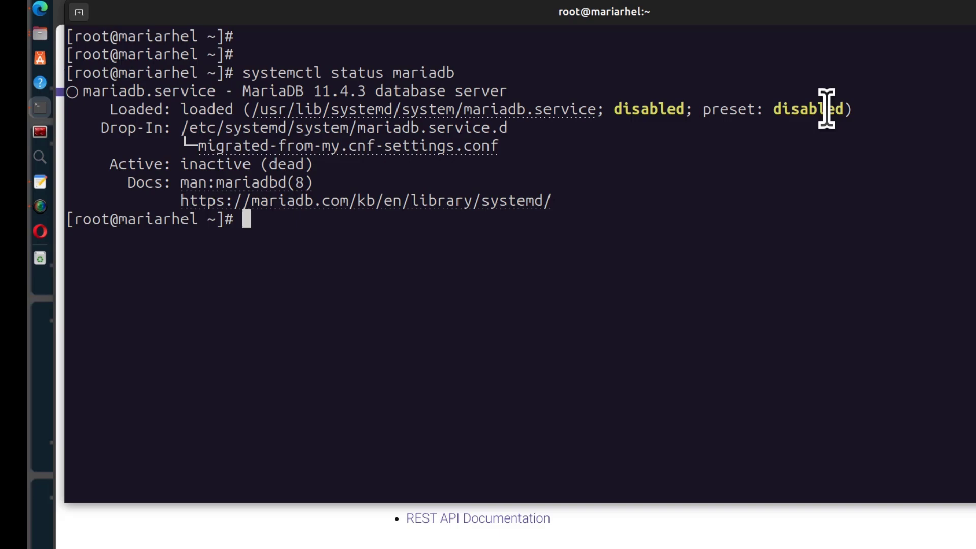
# Run systemctl enable --now mariadb to start it and enable it at boot.
pyautogui.write('systemctl status mariadb')
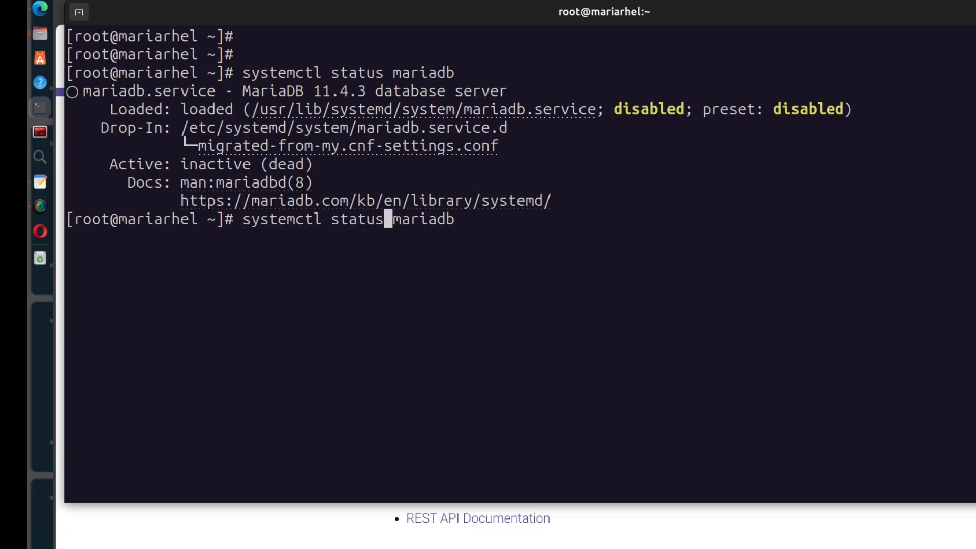
pyautogui.write('e')
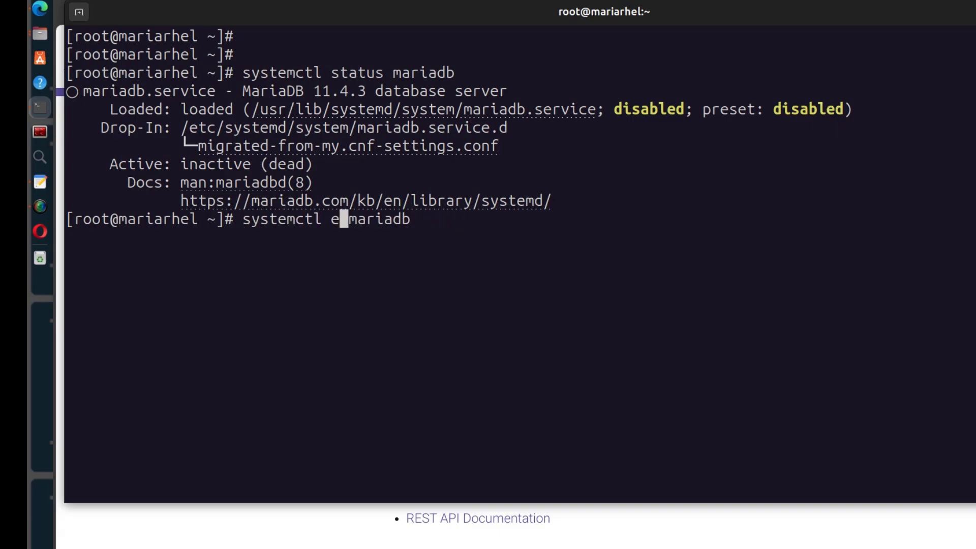
pyautogui.write('nable')
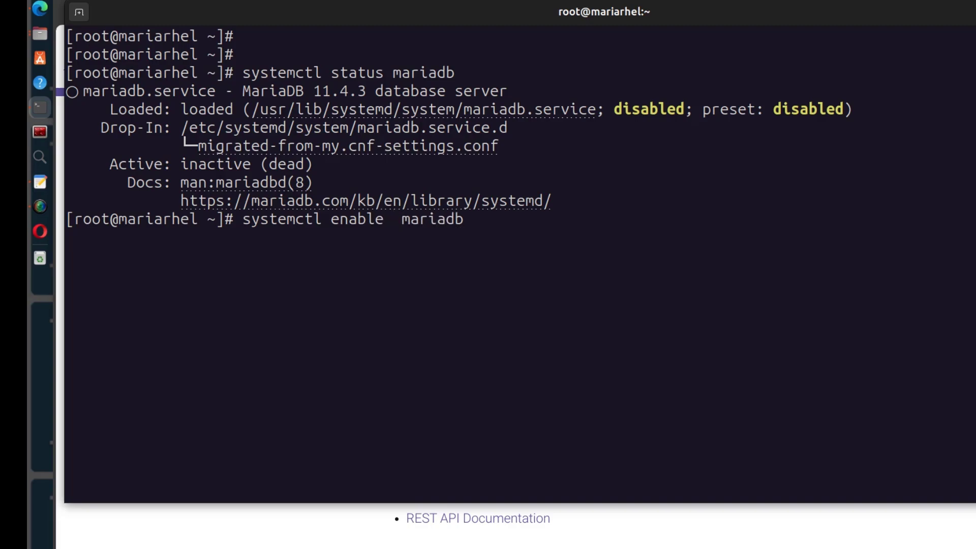
pyautogui.moveTo(827, 109)
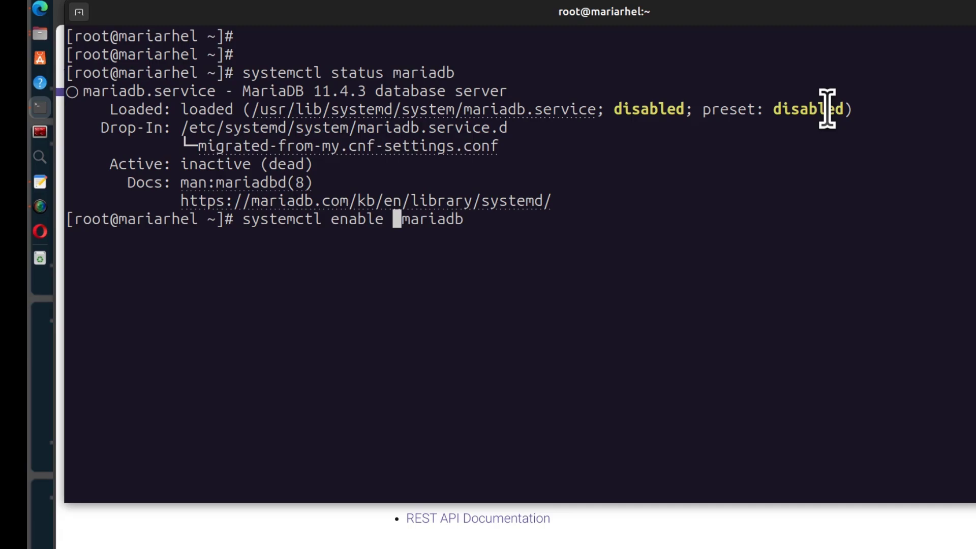
pyautogui.write('--now')
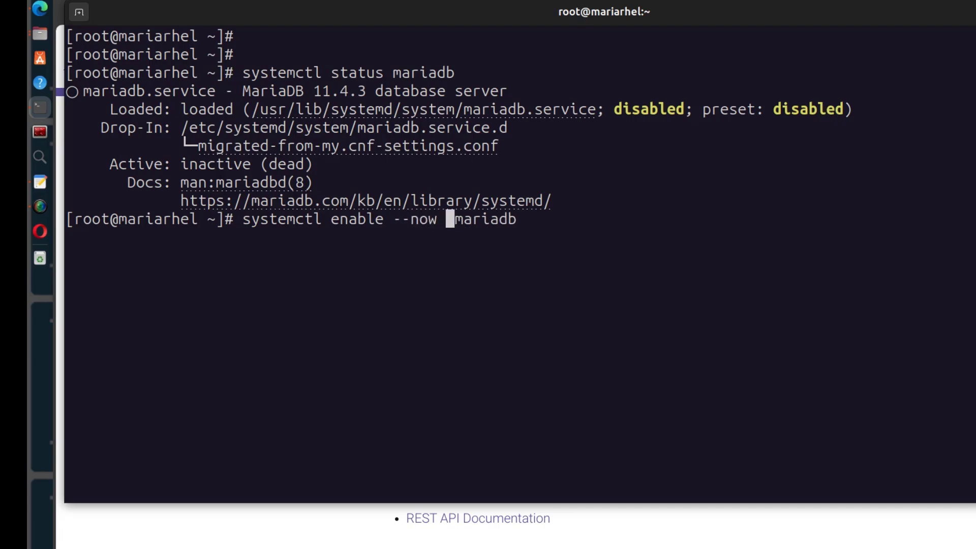
pyautogui.press('Return')
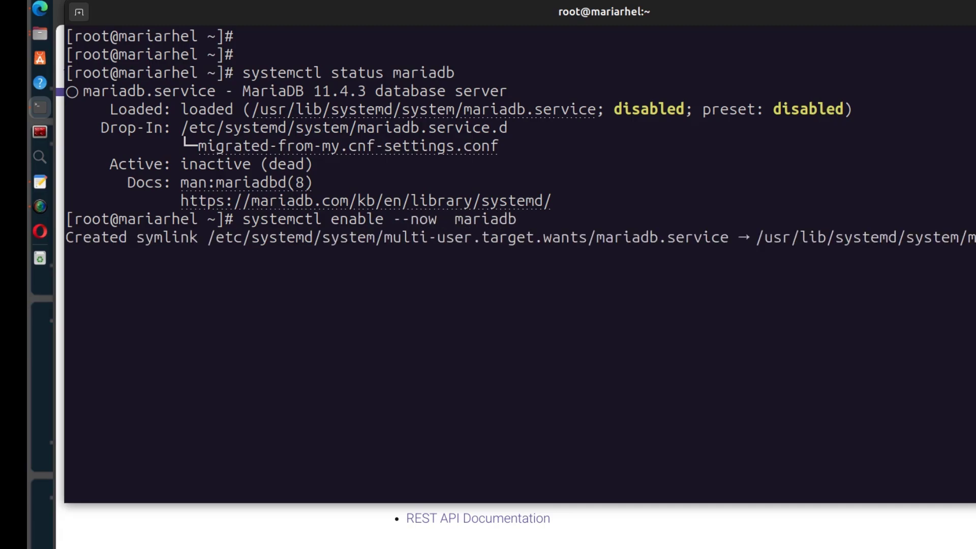
pyautogui.press('Return')
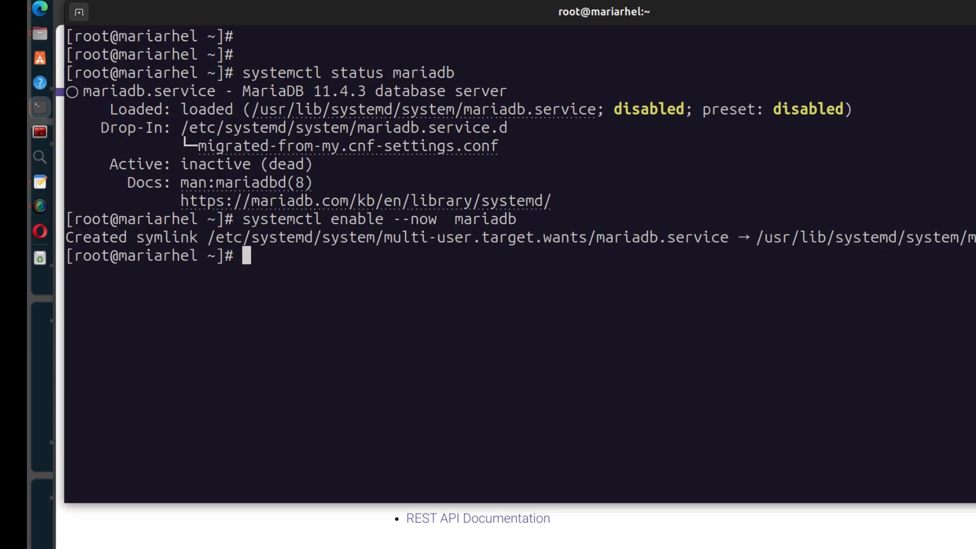
# Bring the suspended mariadb-secure-installation to the foreground with fg and continue through its first prompt.
pyautogui.write('fg')
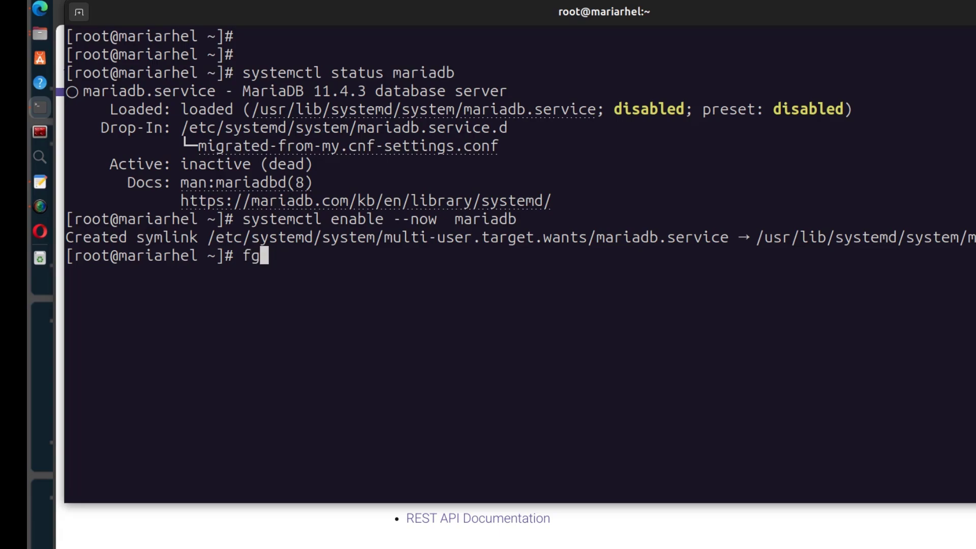
pyautogui.press('Return')
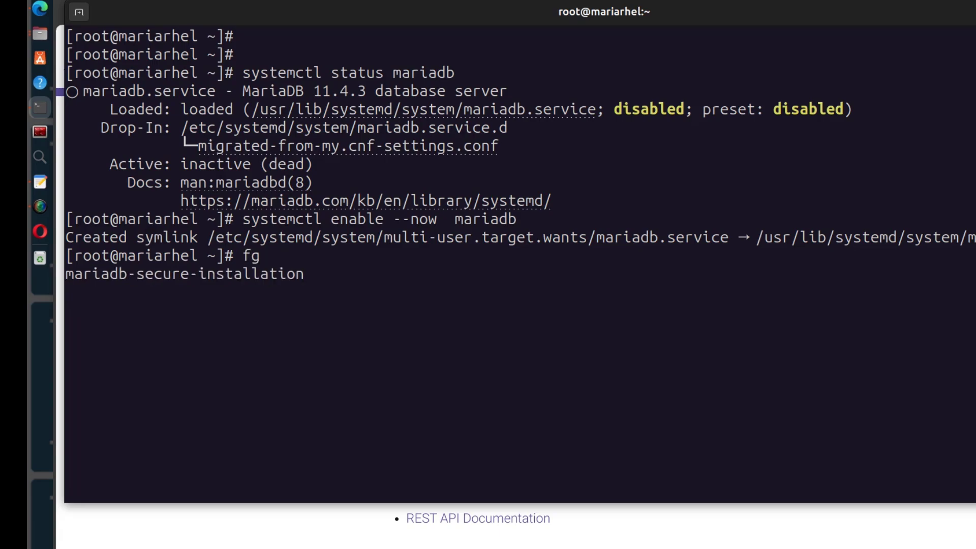
pyautogui.press('Return')
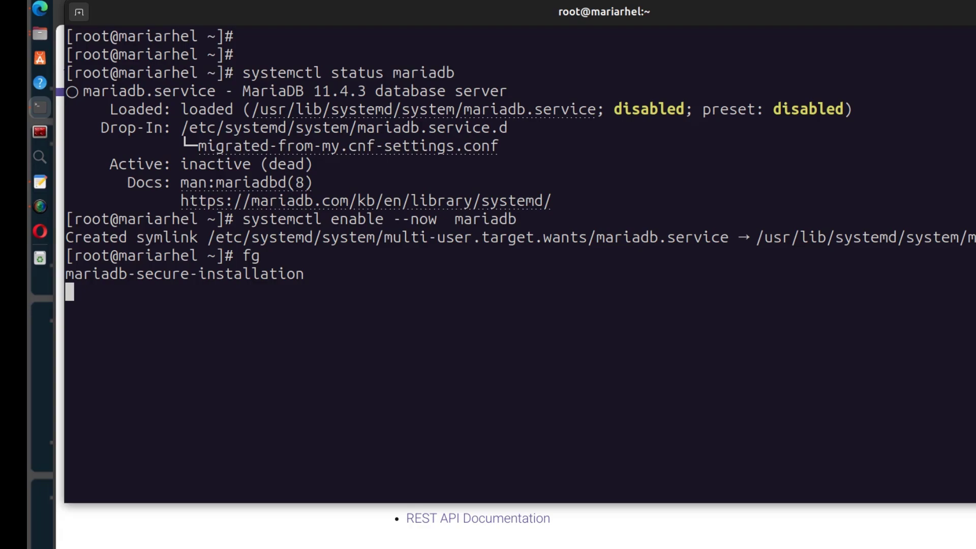
pyautogui.moveTo(422, 302)
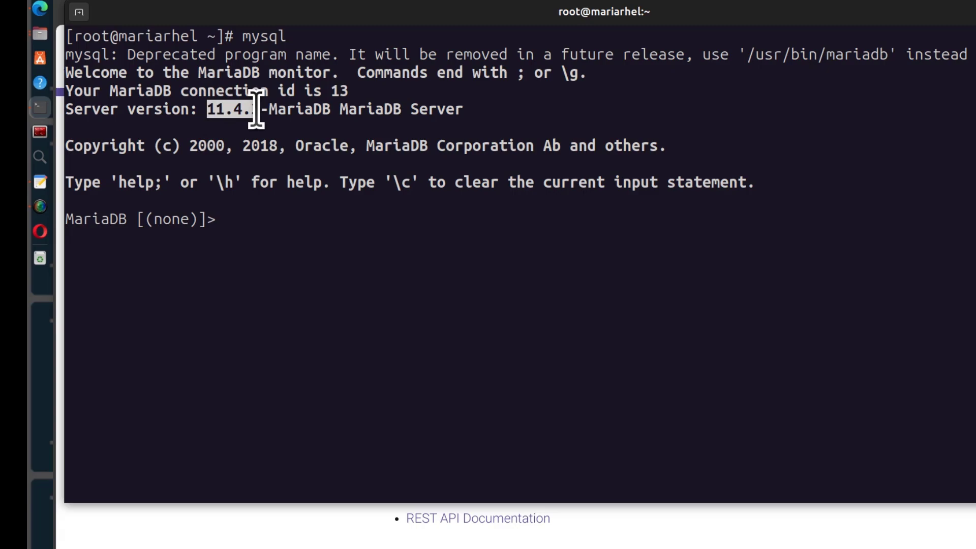
pyautogui.moveTo(249, 224)
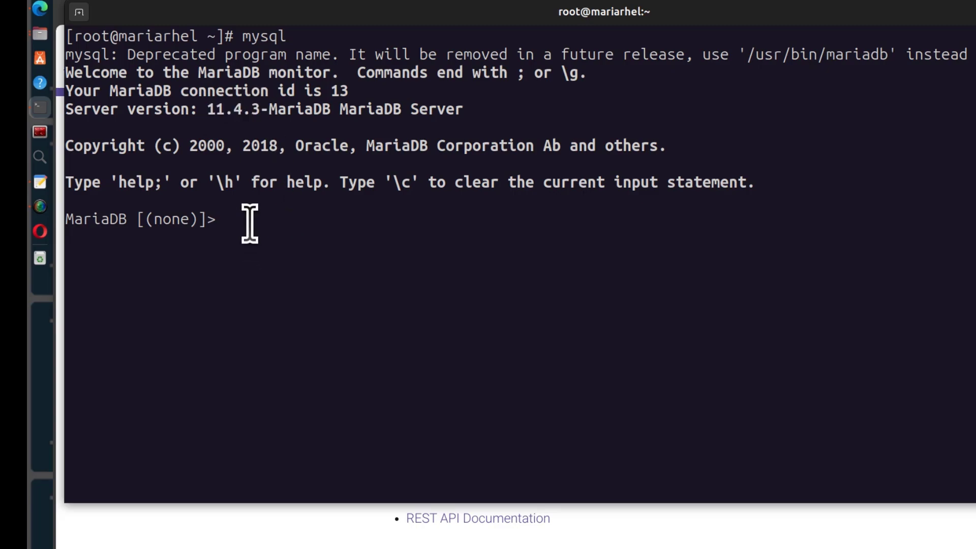
pyautogui.moveTo(257, 211)
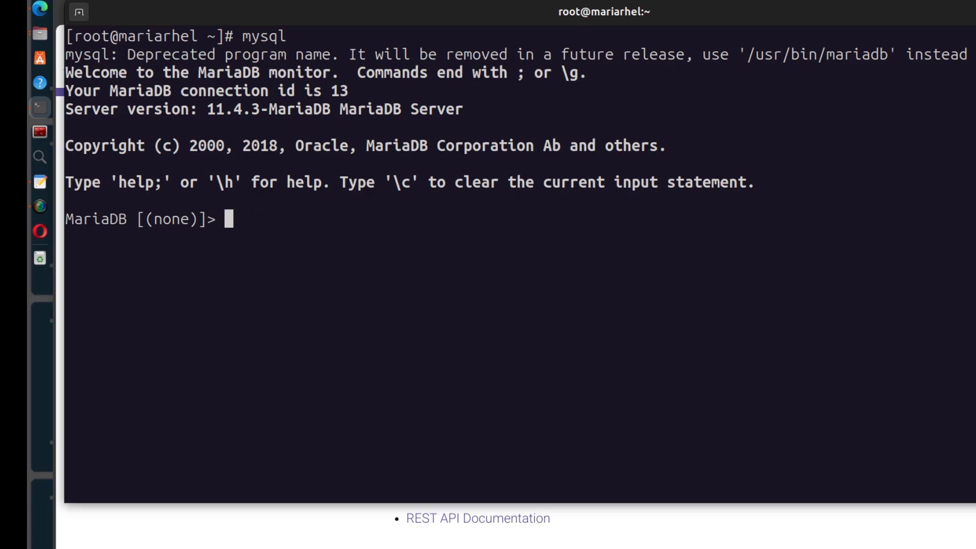
# Run 'show databases;' in the MariaDB 11.4.3 monitor to list all databases.
pyautogui.write('show data')
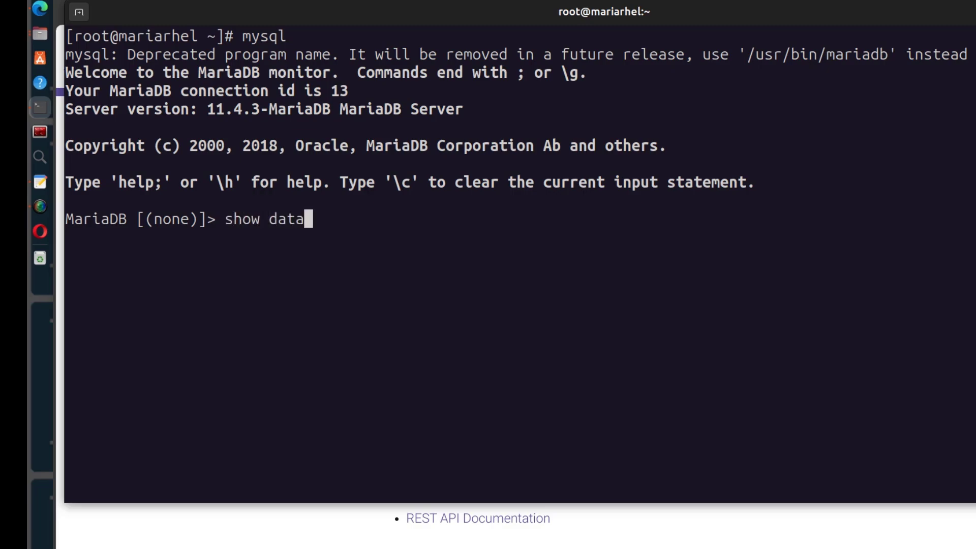
pyautogui.write('bases')
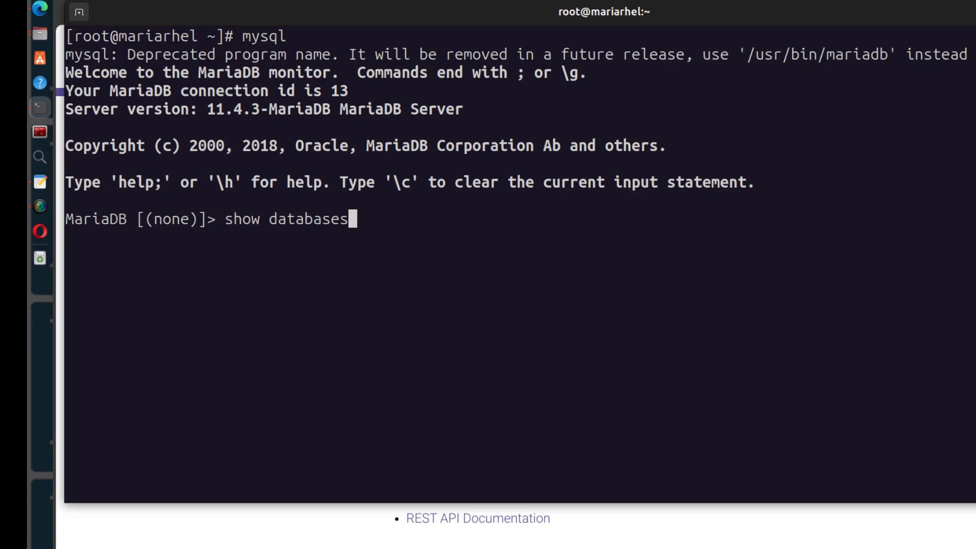
pyautogui.press('Return')
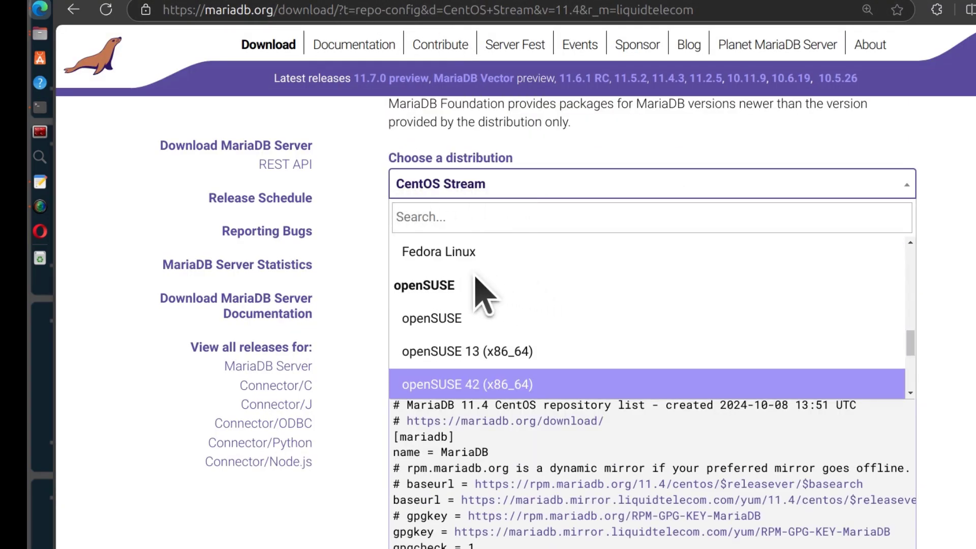
pyautogui.scroll(-3)
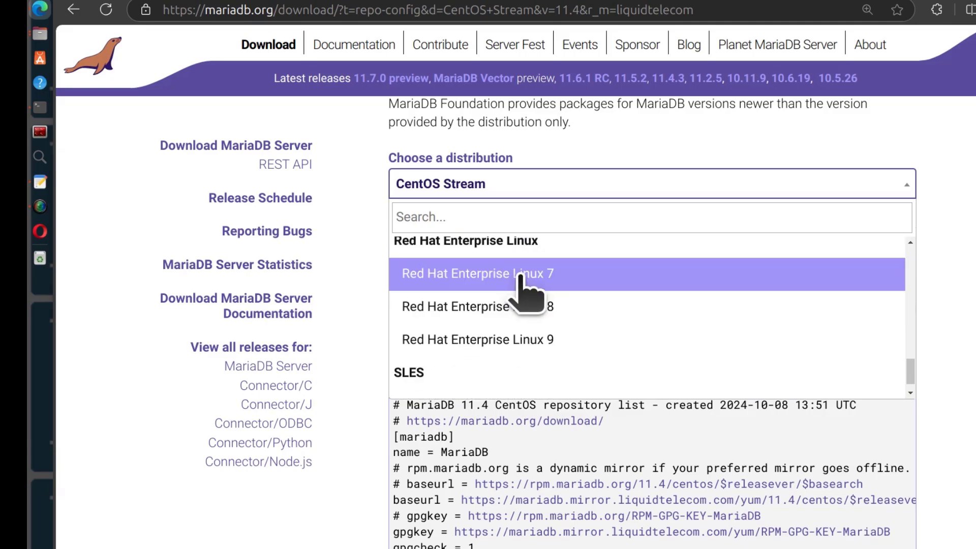
pyautogui.click(477, 273)
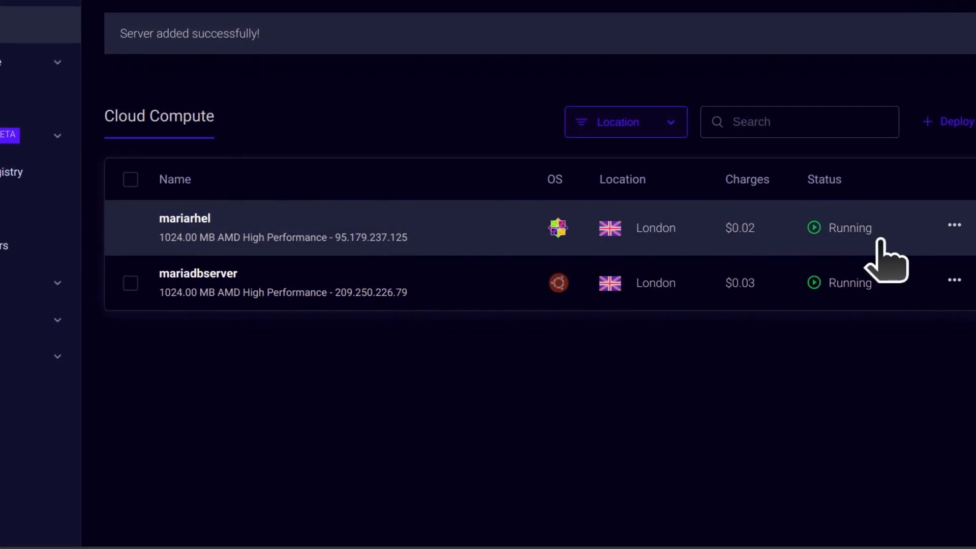
# Destroy the mariarhel server at 95.179.237.125 from its actions menu and confirm.
pyautogui.click(952, 224)
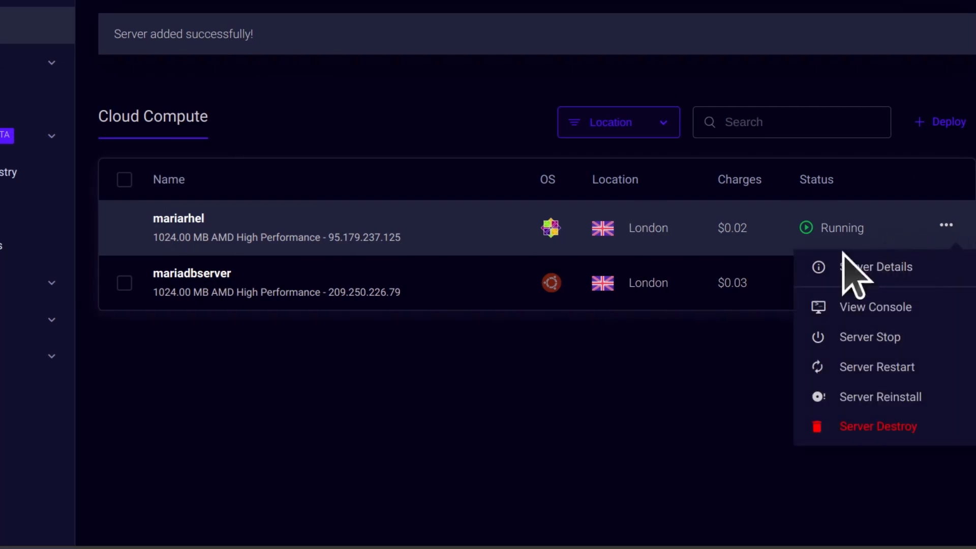
pyautogui.click(878, 426)
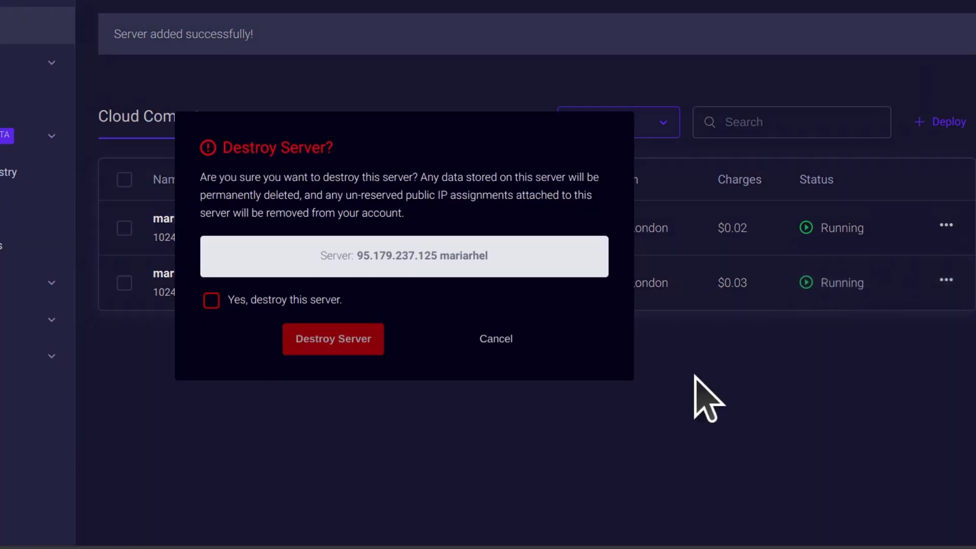
pyautogui.moveTo(210, 301)
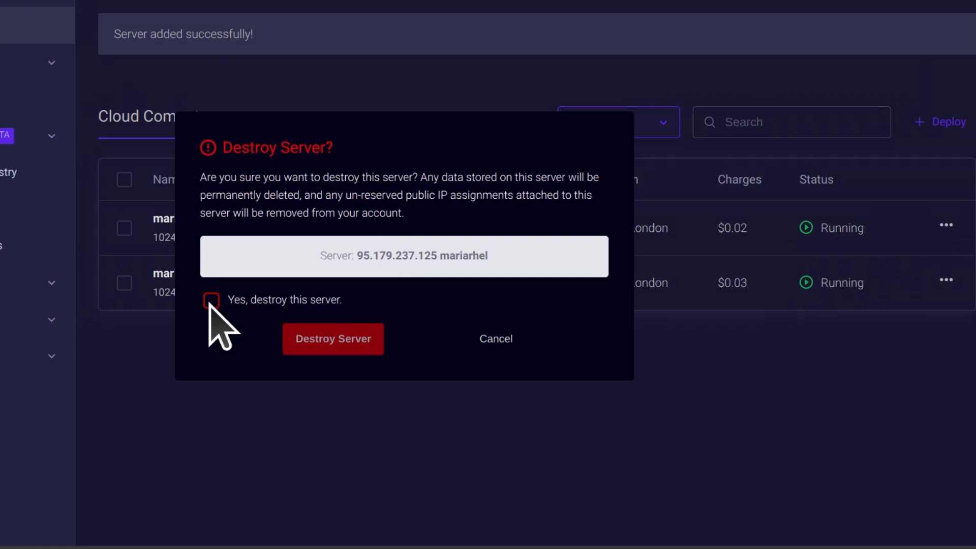
pyautogui.click(334, 338)
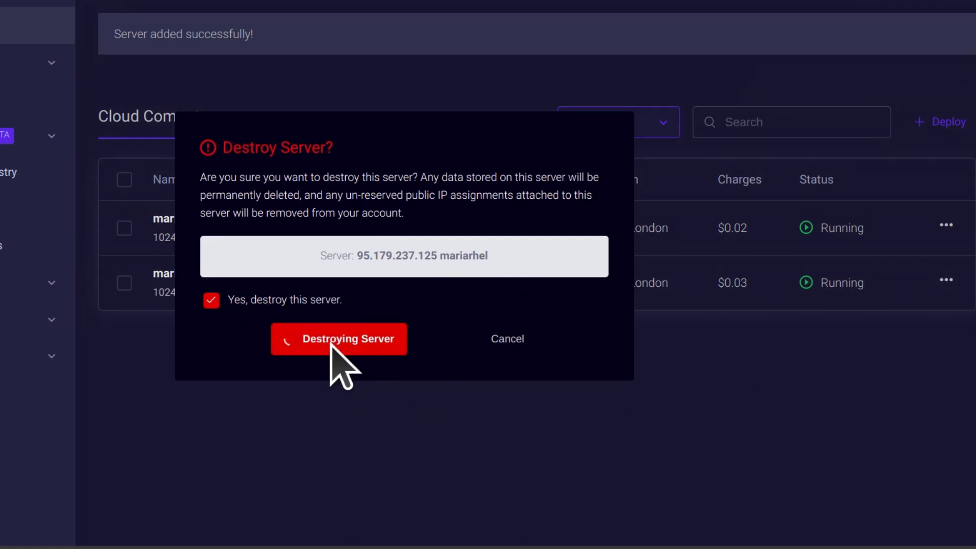